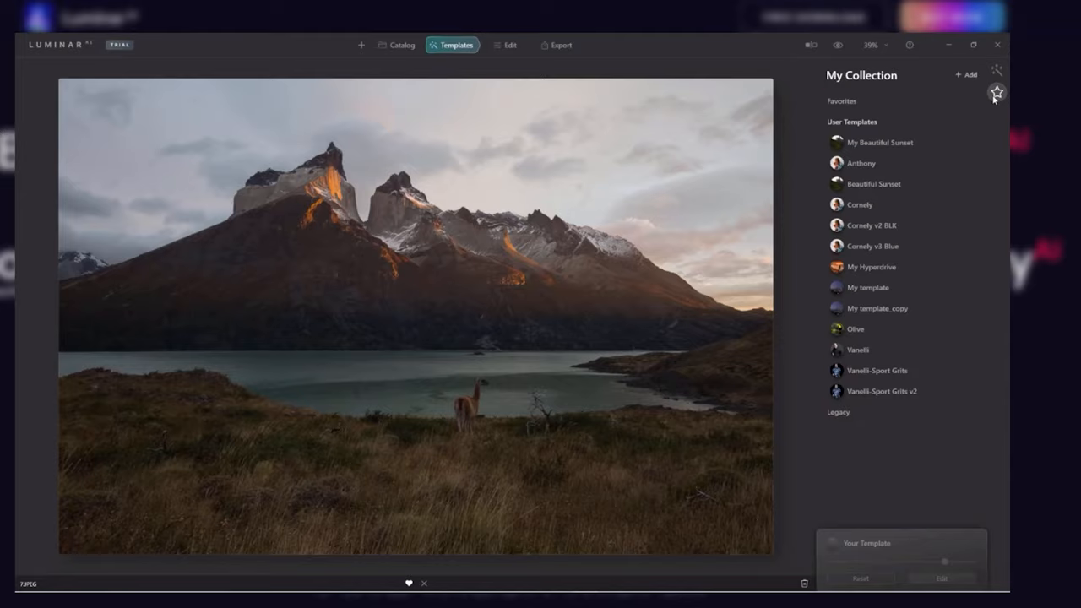
Apply the My Beautiful Sunset user template from My Collection to the llama lake photo
left_click(881, 142)
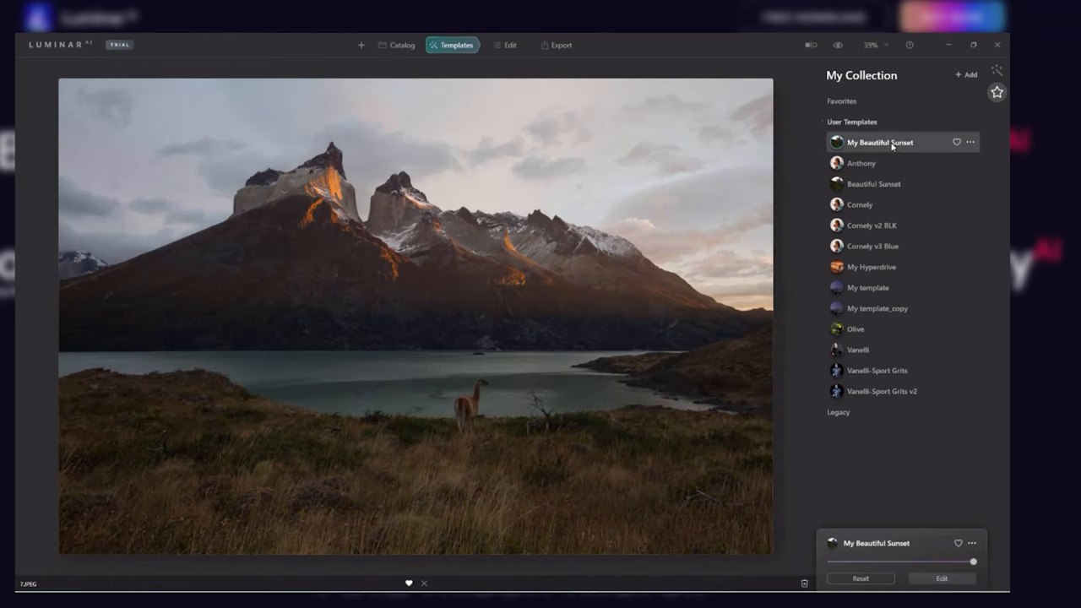
left_click(881, 142)
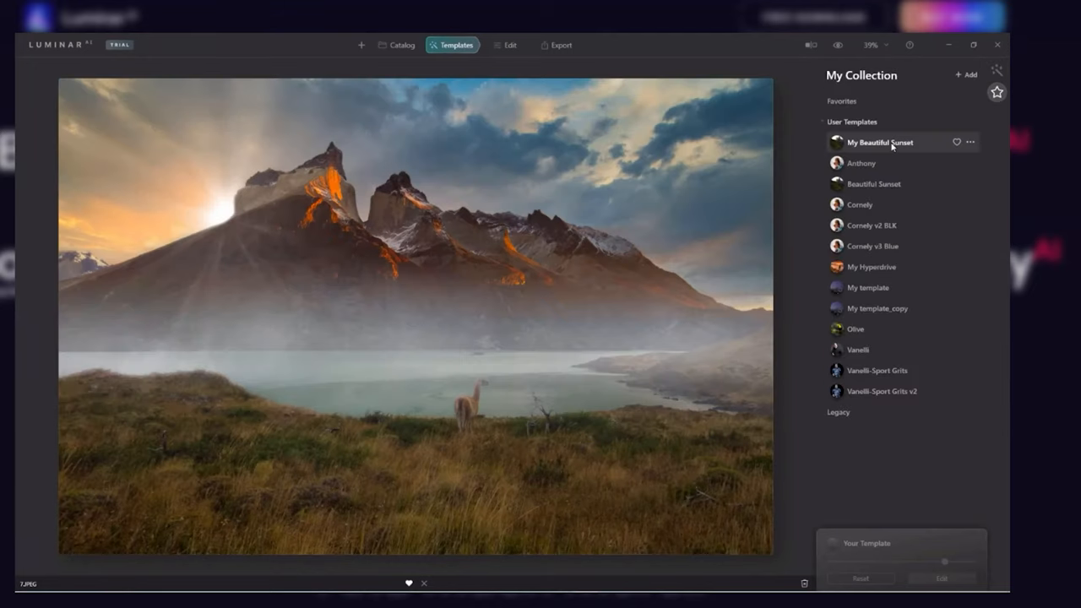
left_click(881, 141)
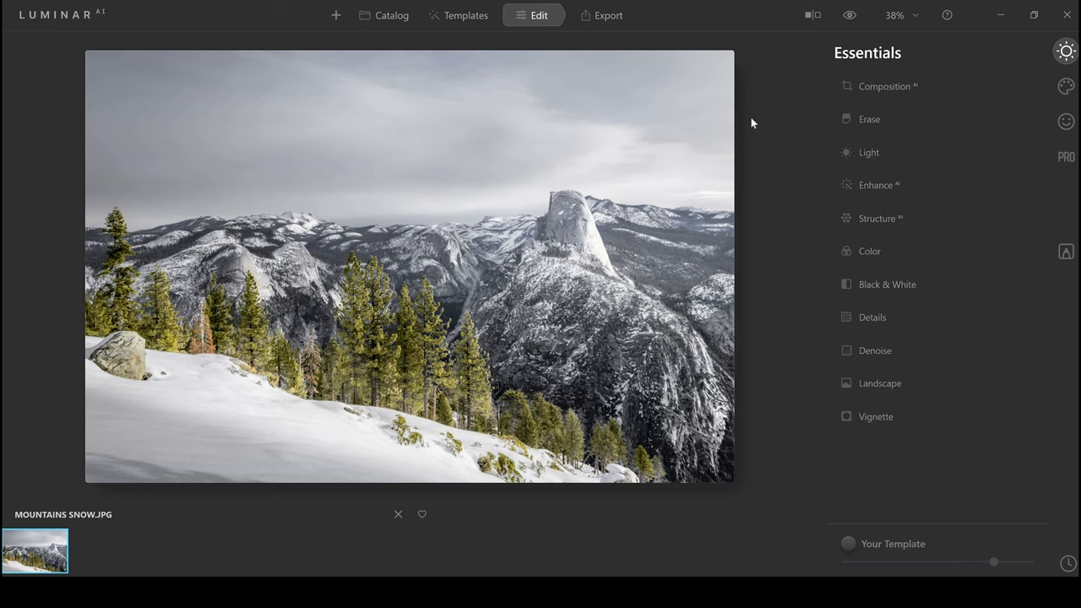
Briefly expand and collapse the Light tool, then show the Creative tool set
left_click(868, 152)
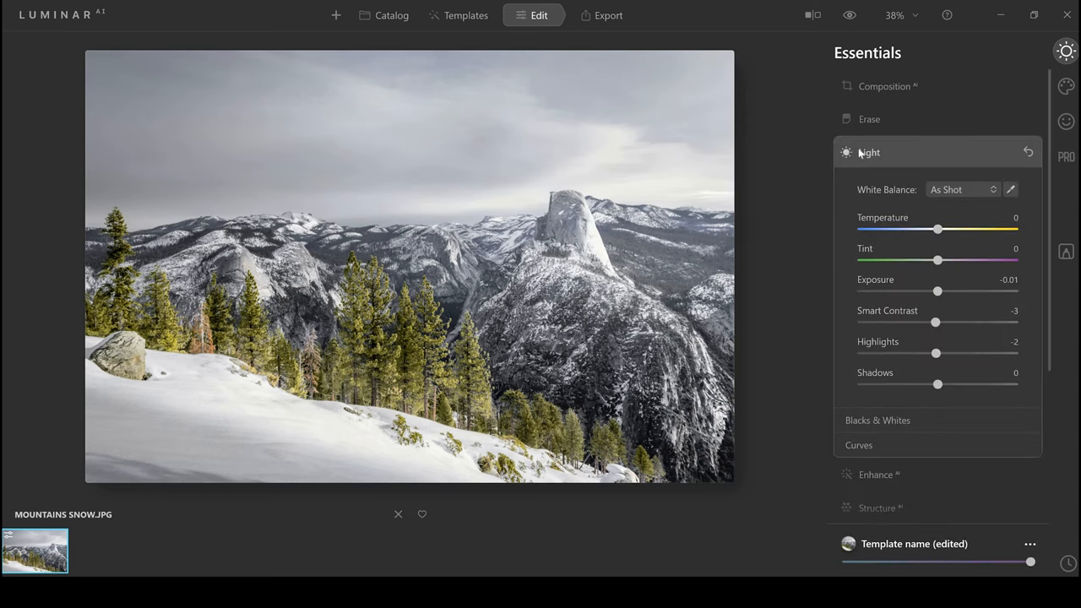
left_click(869, 152)
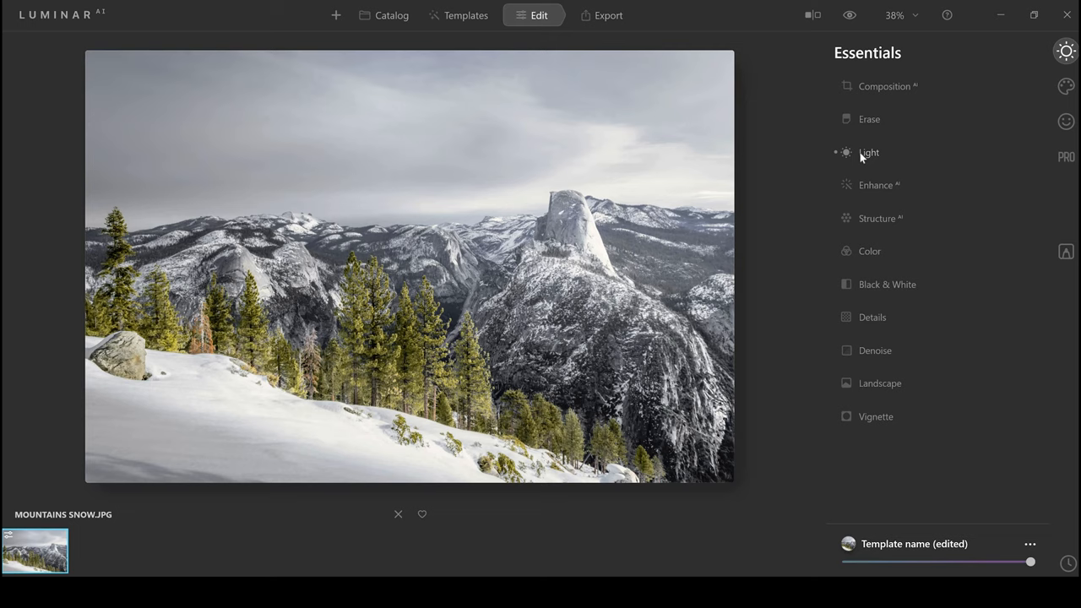
mouse_move(1062, 144)
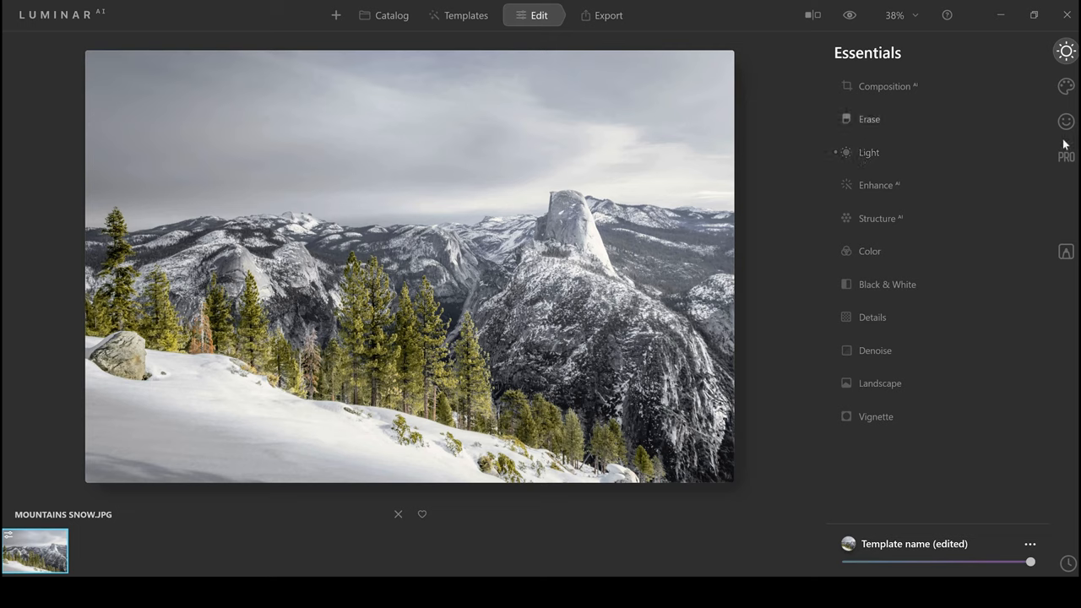
left_click(1065, 86)
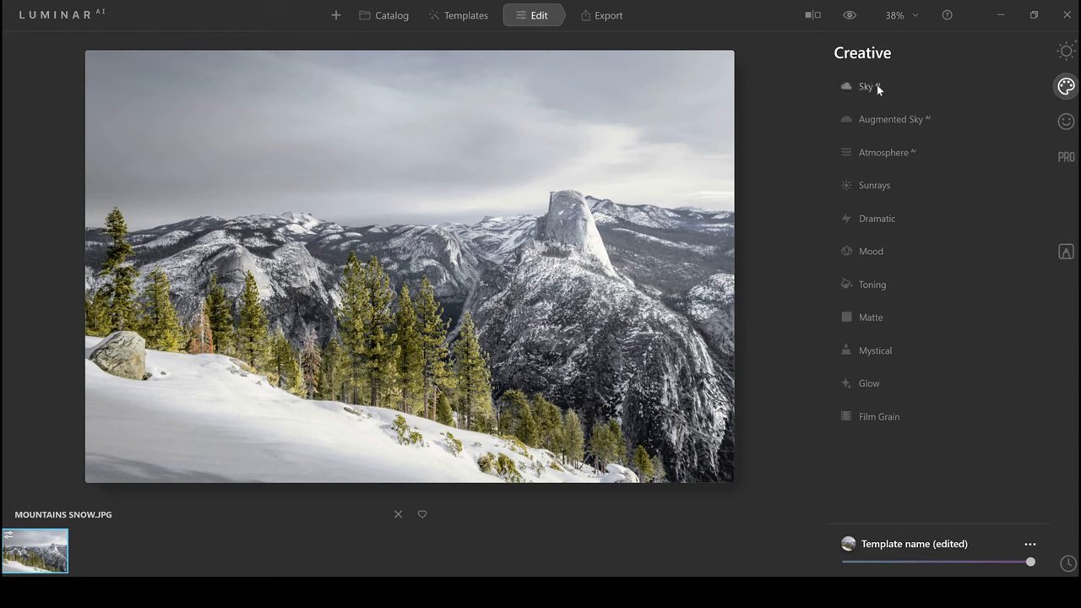
Open Sky AI and show its Sky Selection list of replacement skies
left_click(867, 86)
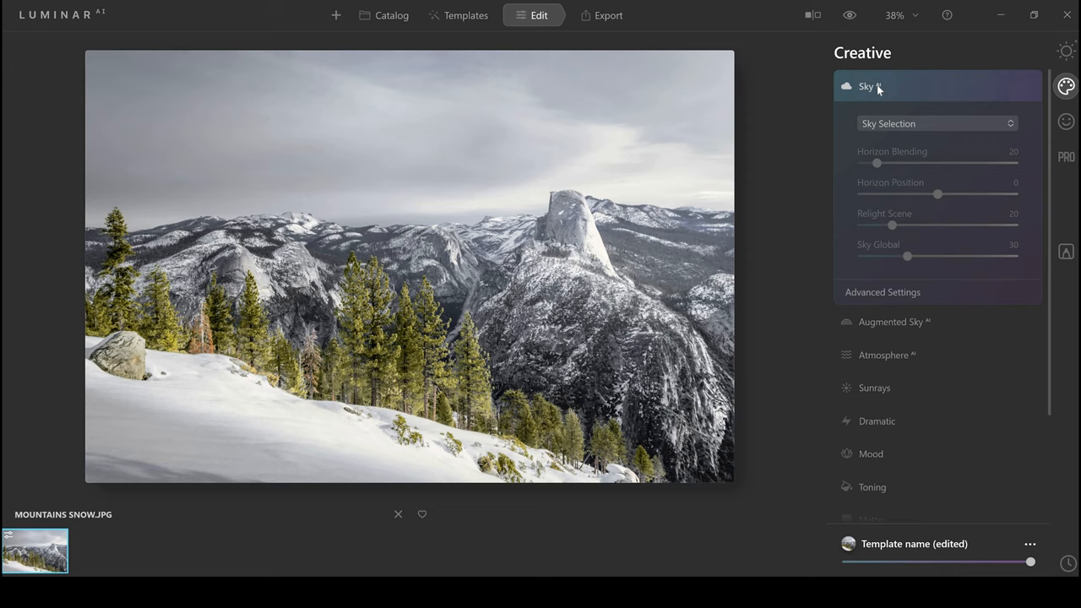
mouse_move(869, 93)
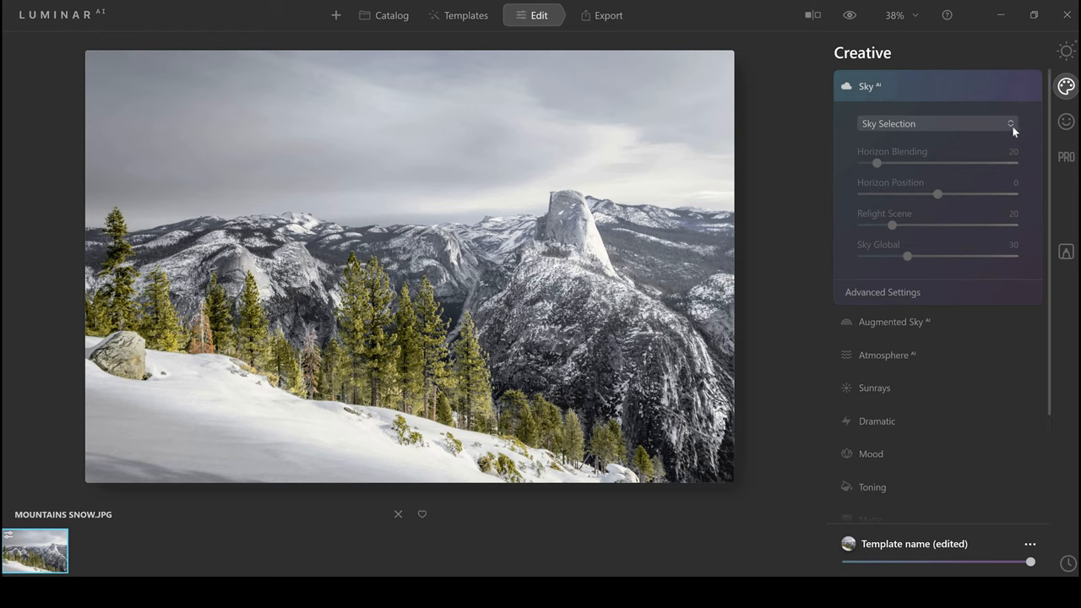
left_click(936, 124)
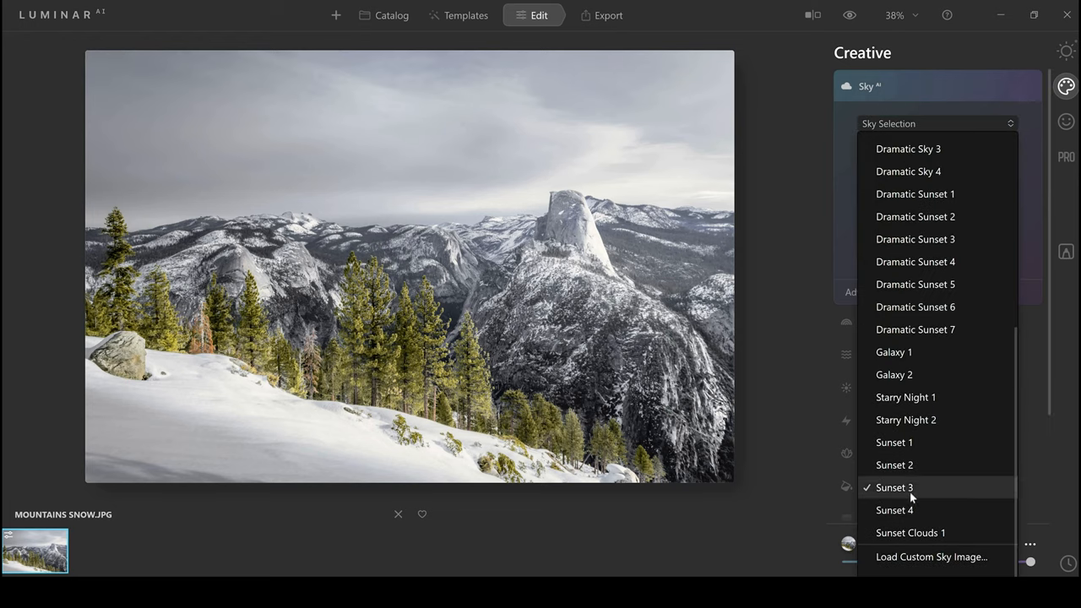
Replace the sky with Sunset 3 and raise Relight Scene to 49
left_click(894, 487)
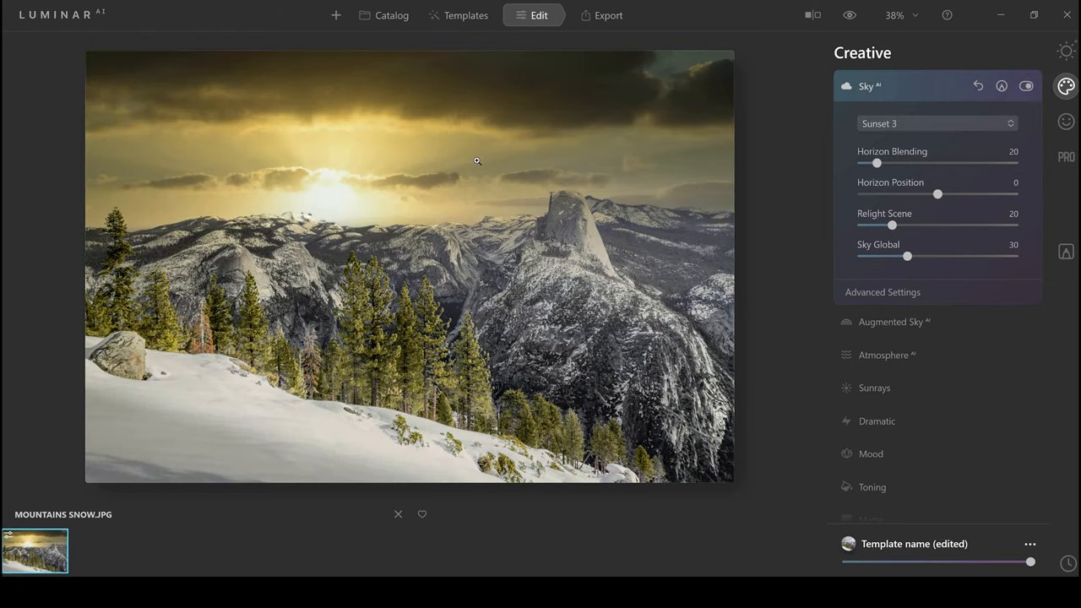
mouse_move(251, 221)
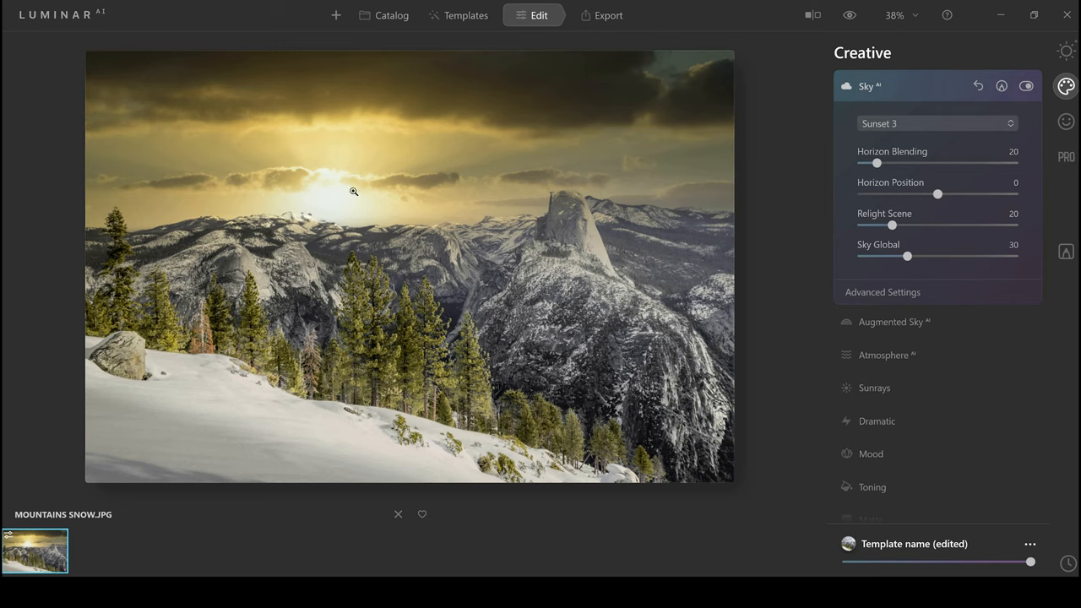
mouse_move(405, 190)
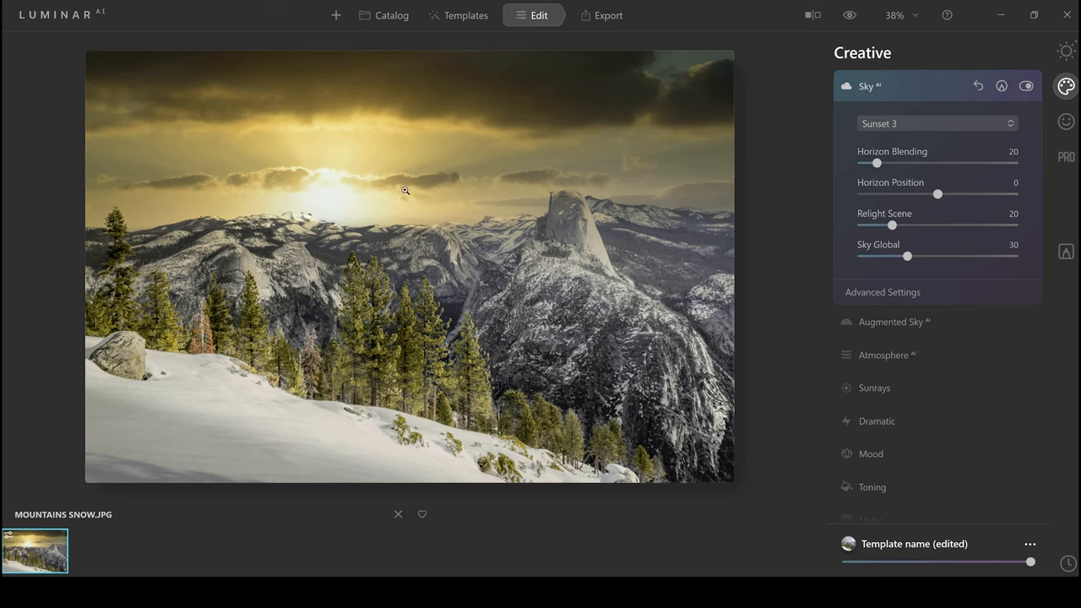
mouse_move(393, 114)
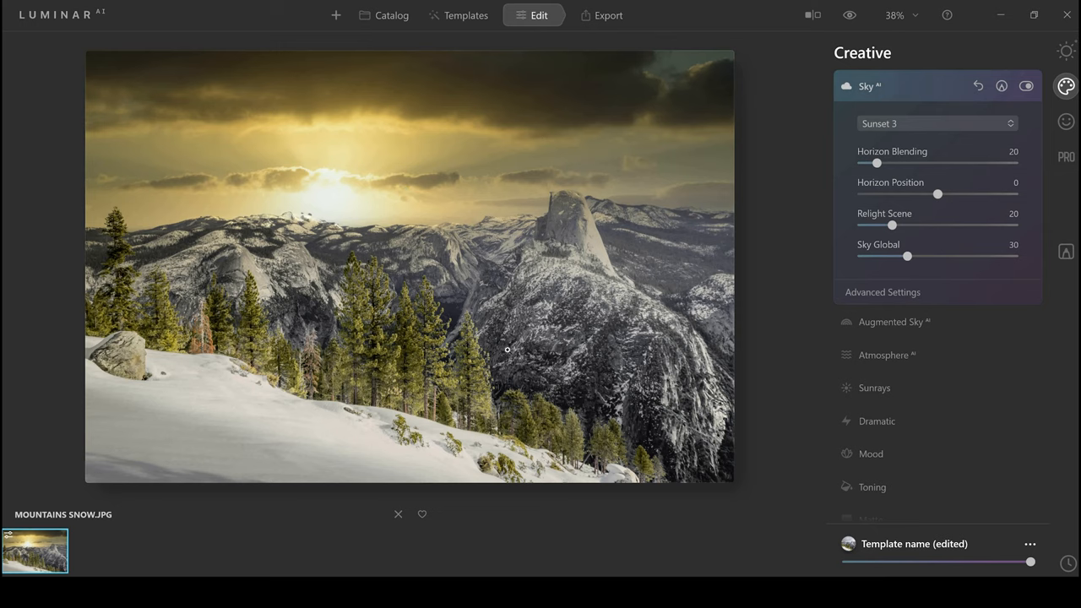
mouse_move(534, 309)
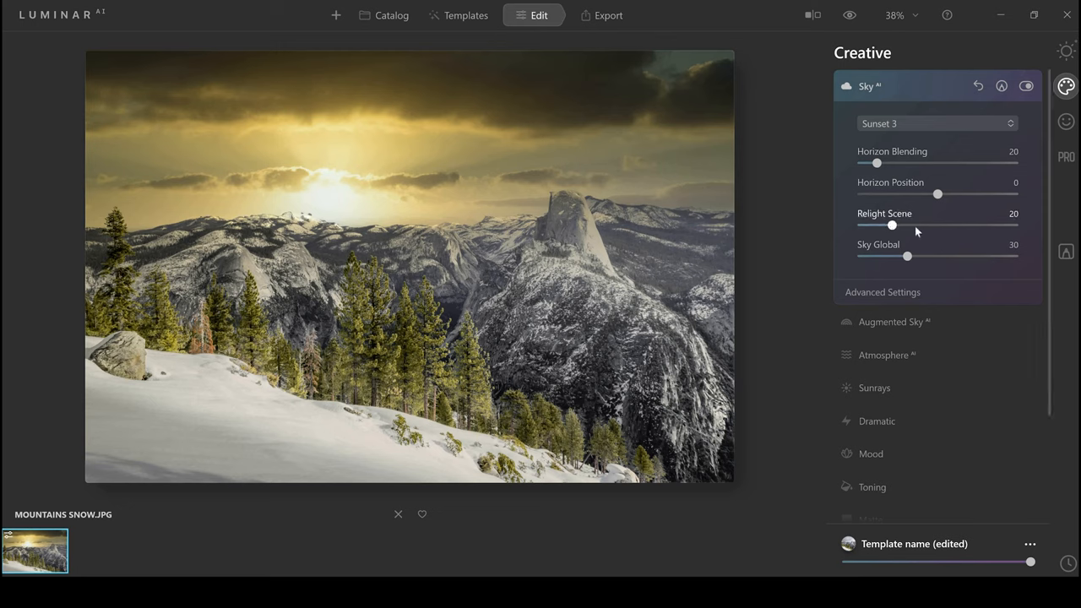
left_click_drag(891, 226, 936, 226)
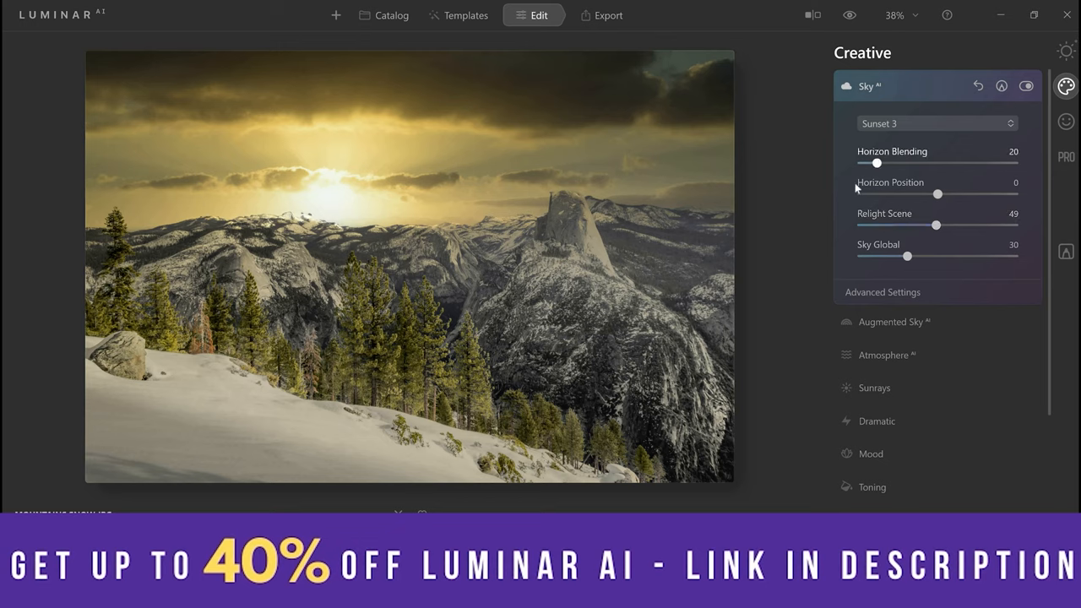
mouse_move(846, 247)
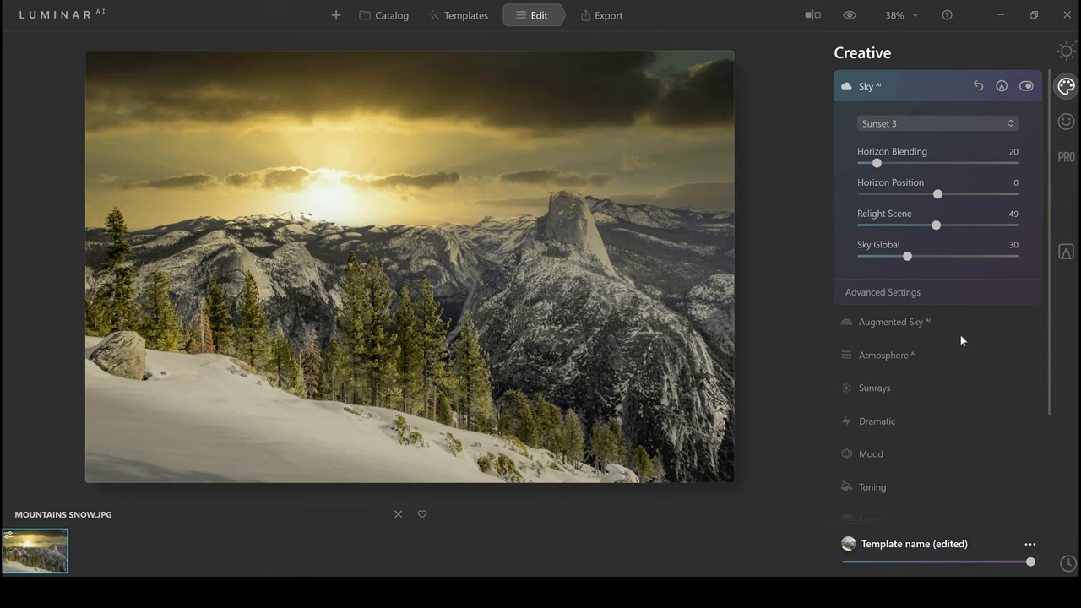
mouse_move(969, 332)
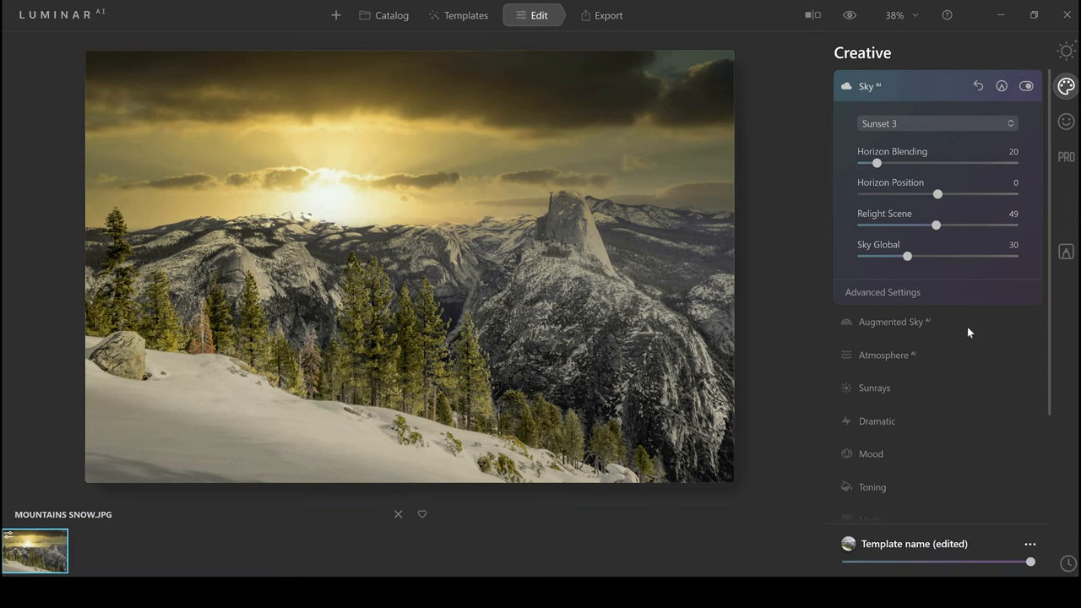
Add a Birds 1 flock via Augmented Sky AI, relight it to 62, then hide it
left_click(893, 322)
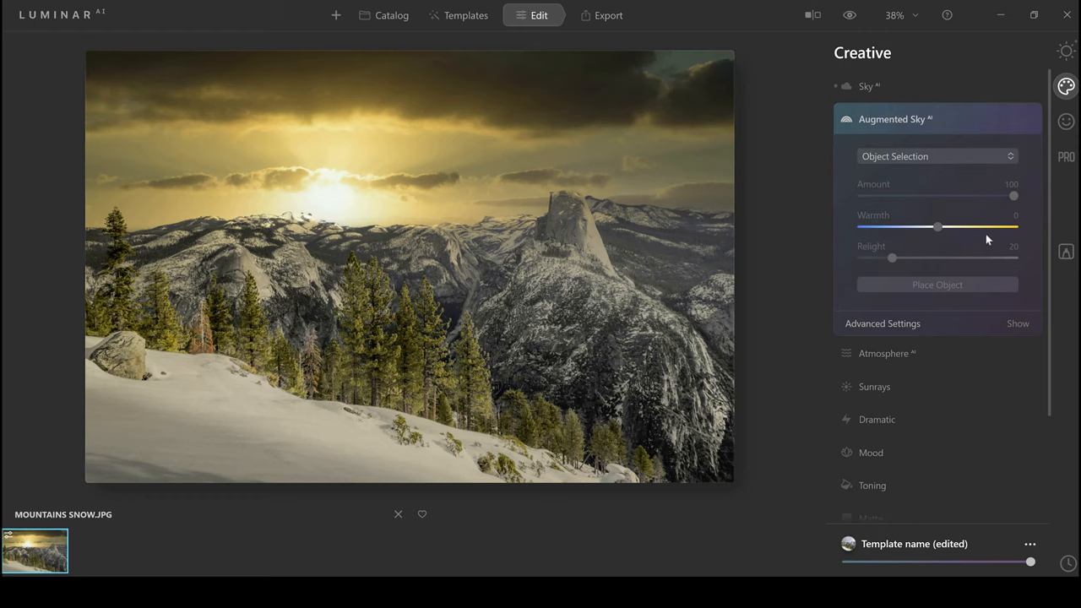
left_click(937, 156)
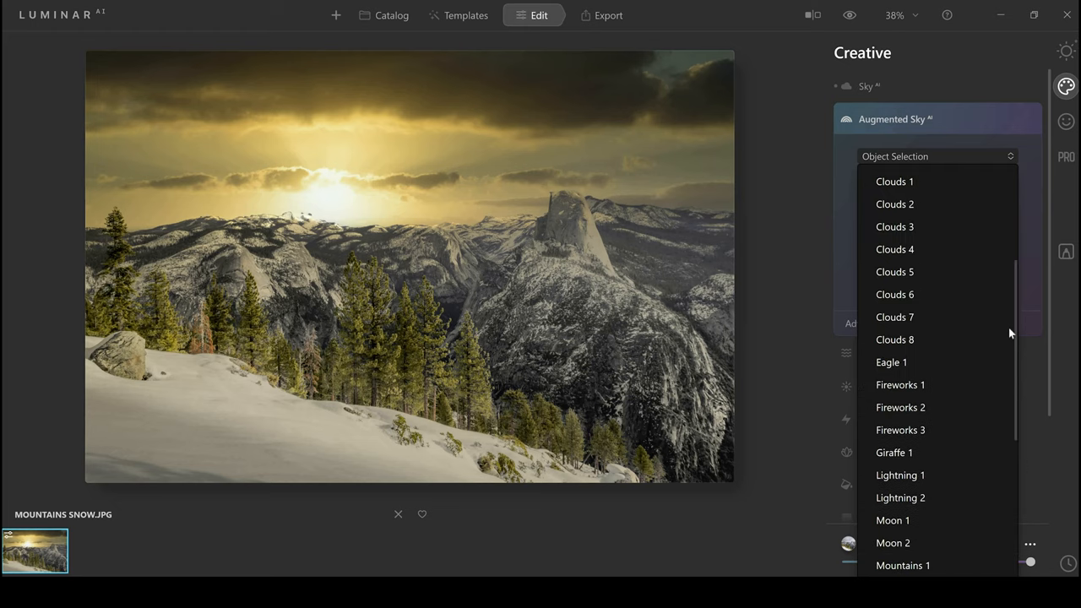
mouse_move(1009, 329)
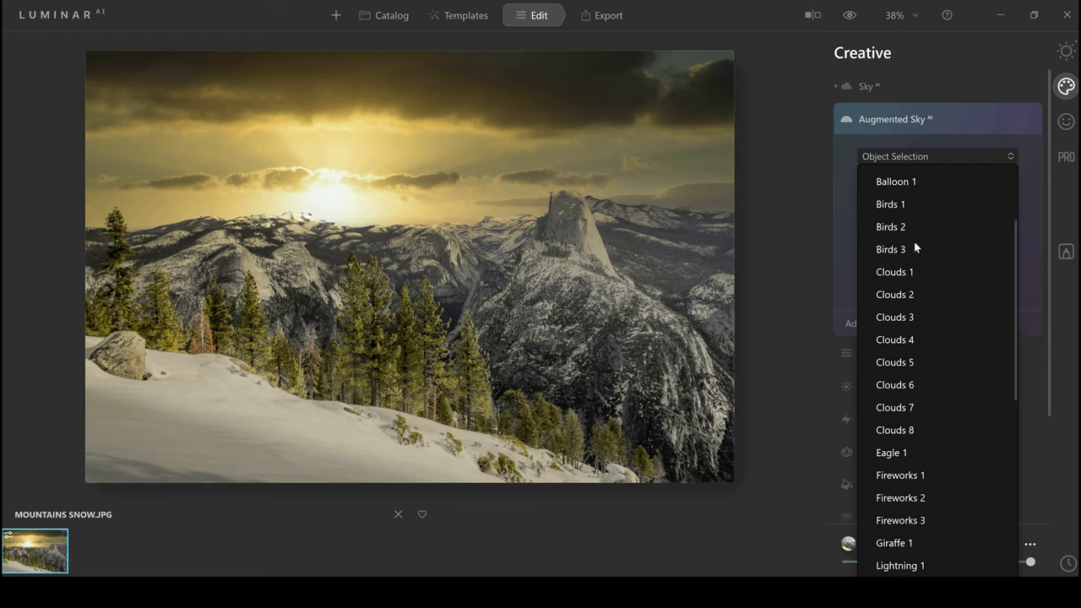
left_click(890, 203)
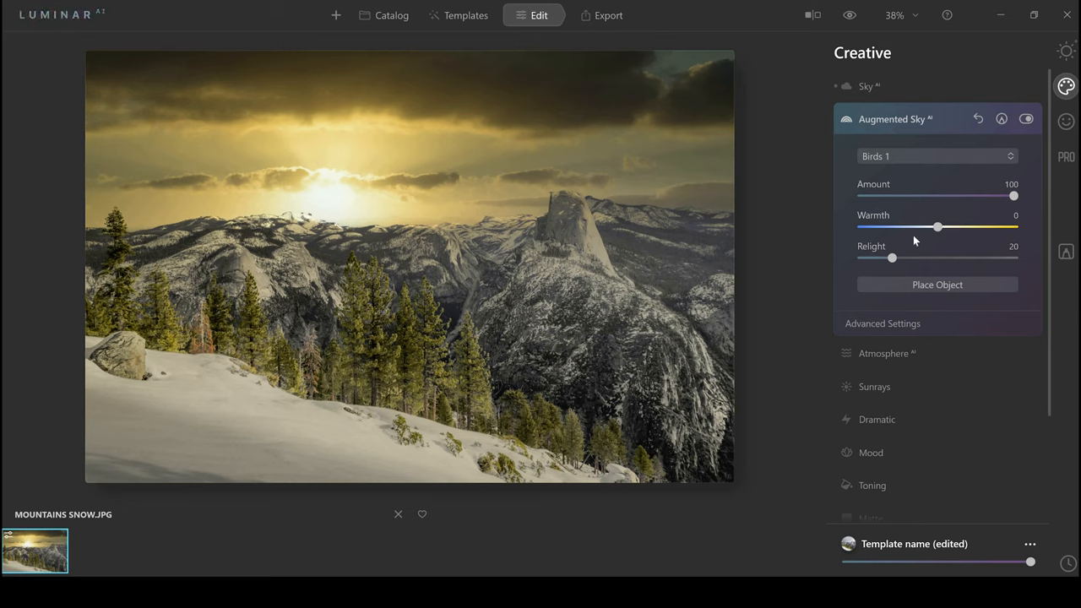
left_click(936, 285)
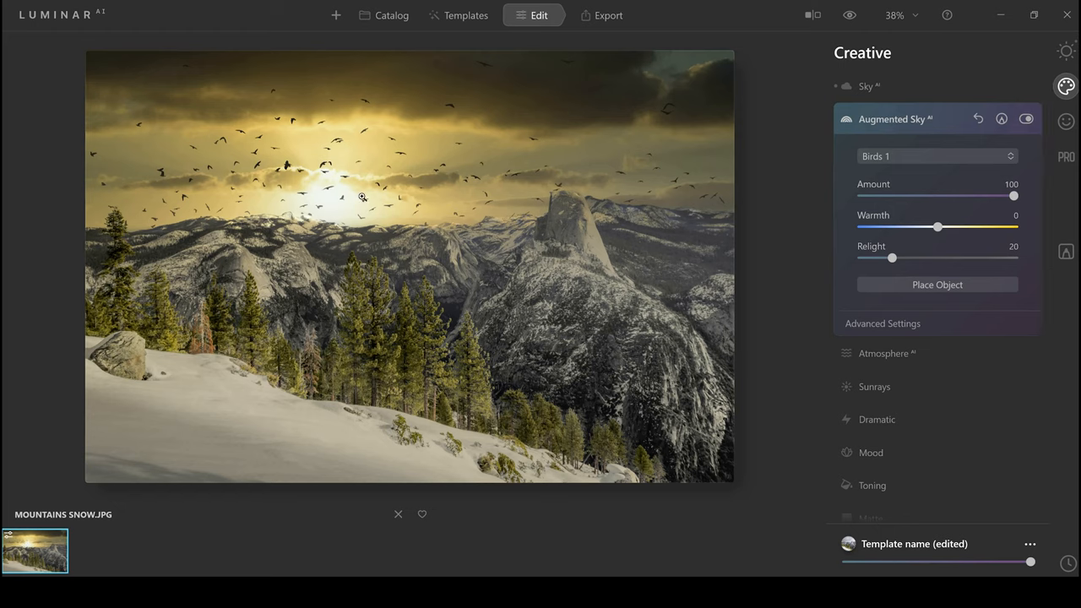
mouse_move(546, 182)
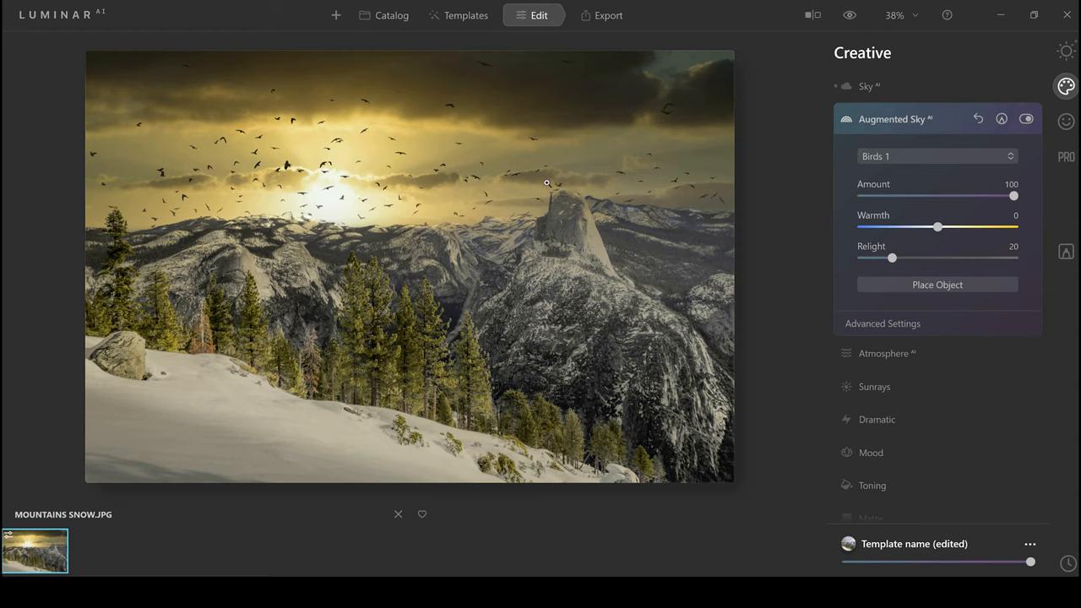
mouse_move(407, 200)
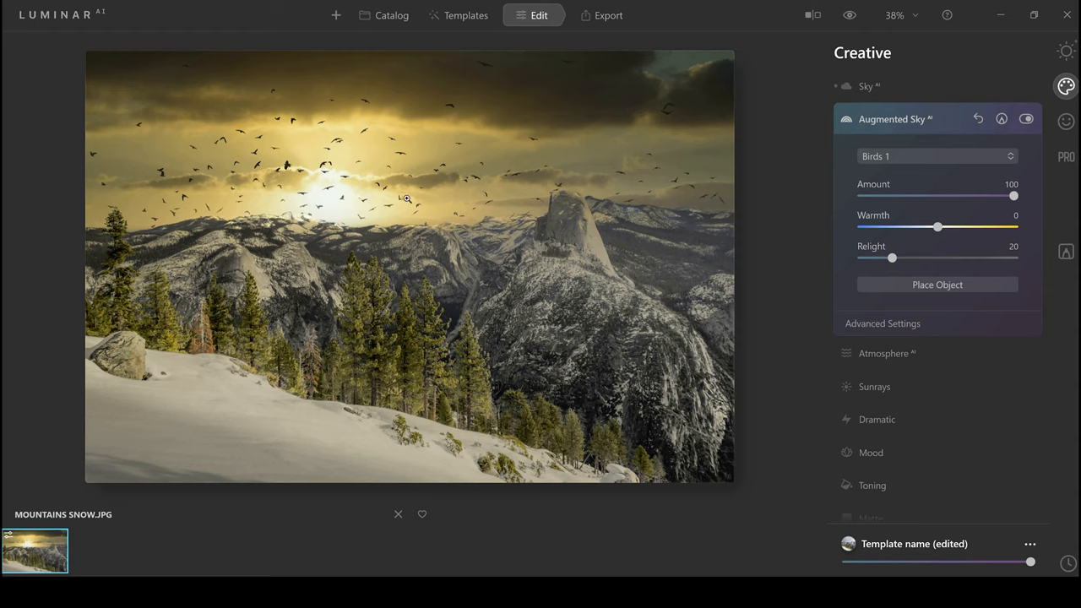
mouse_move(914, 263)
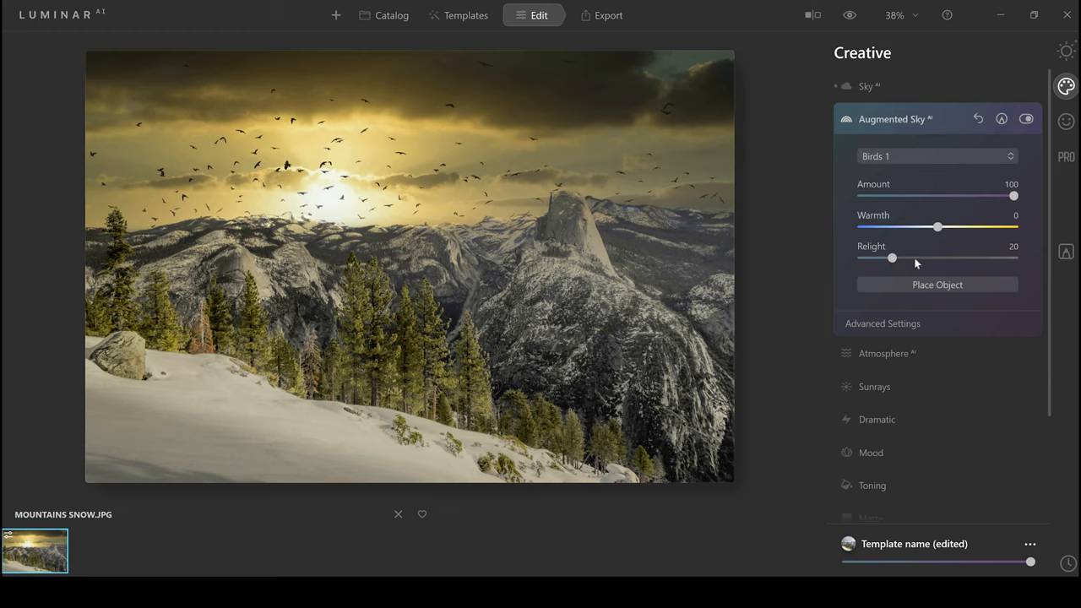
left_click_drag(891, 258, 955, 257)
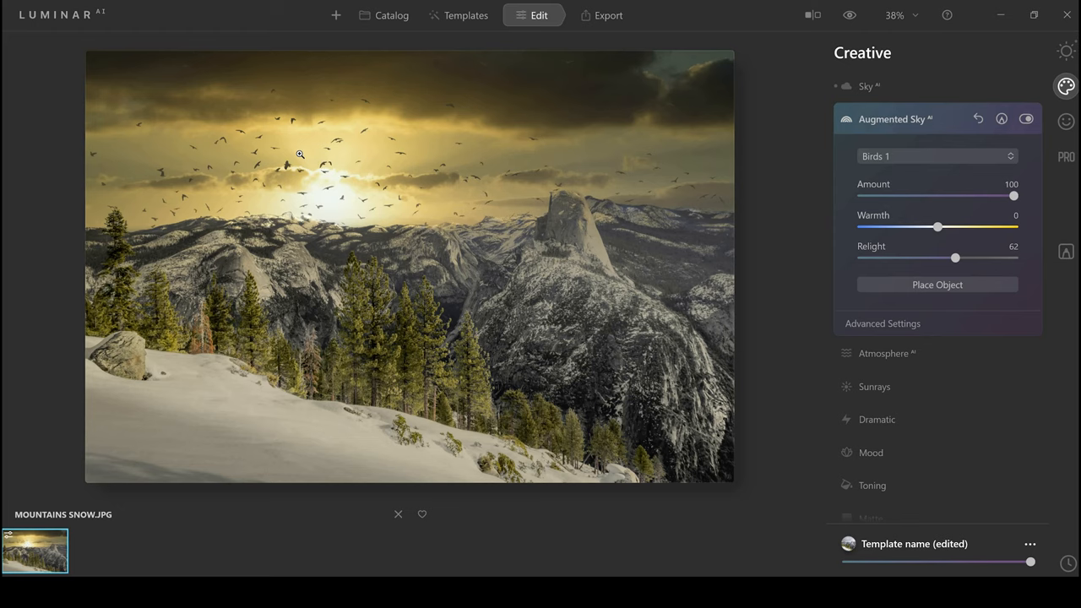
mouse_move(874, 301)
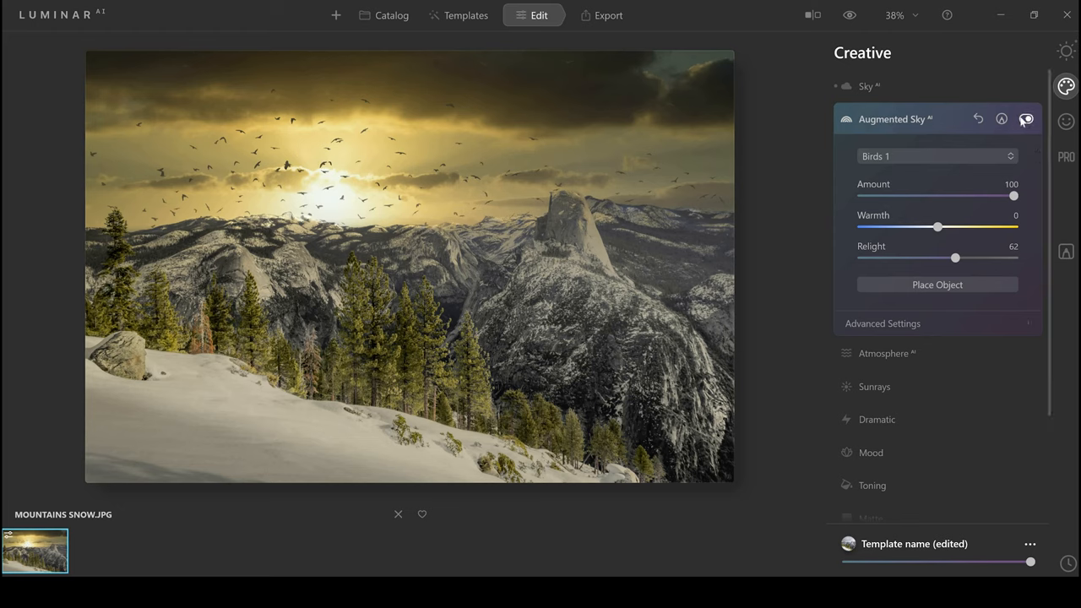
left_click(1026, 119)
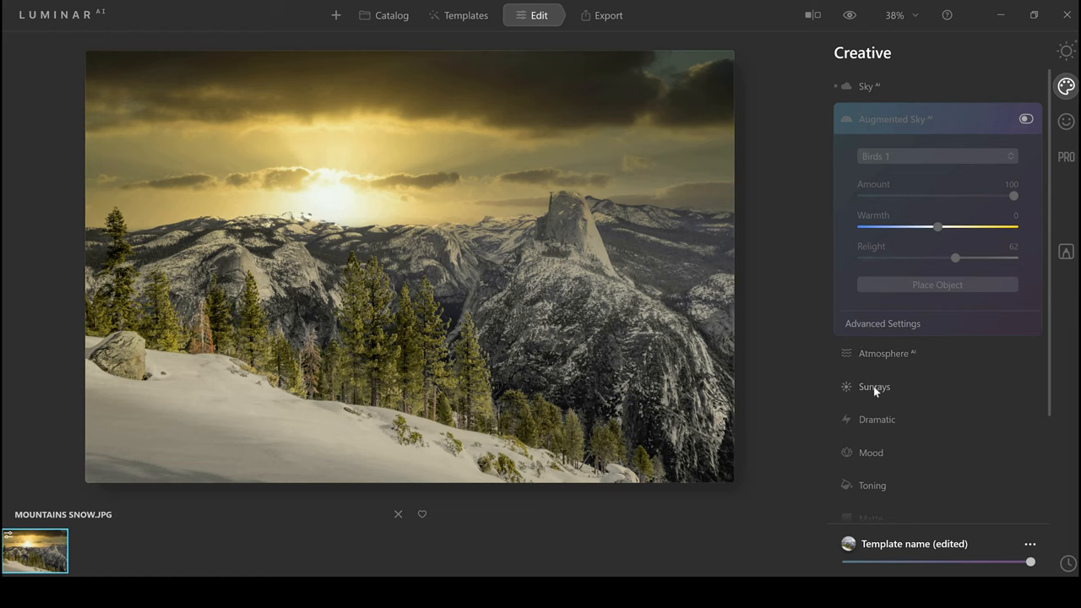
left_click(873, 387)
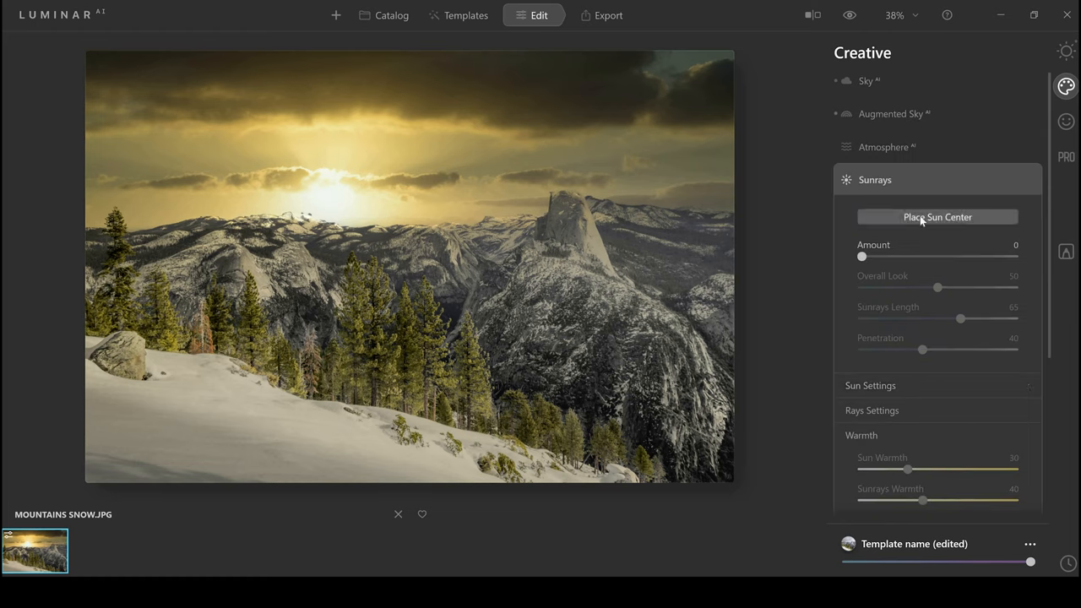
Place the sun centre on the horizon and set Sunrays Amount to 19
left_click(936, 217)
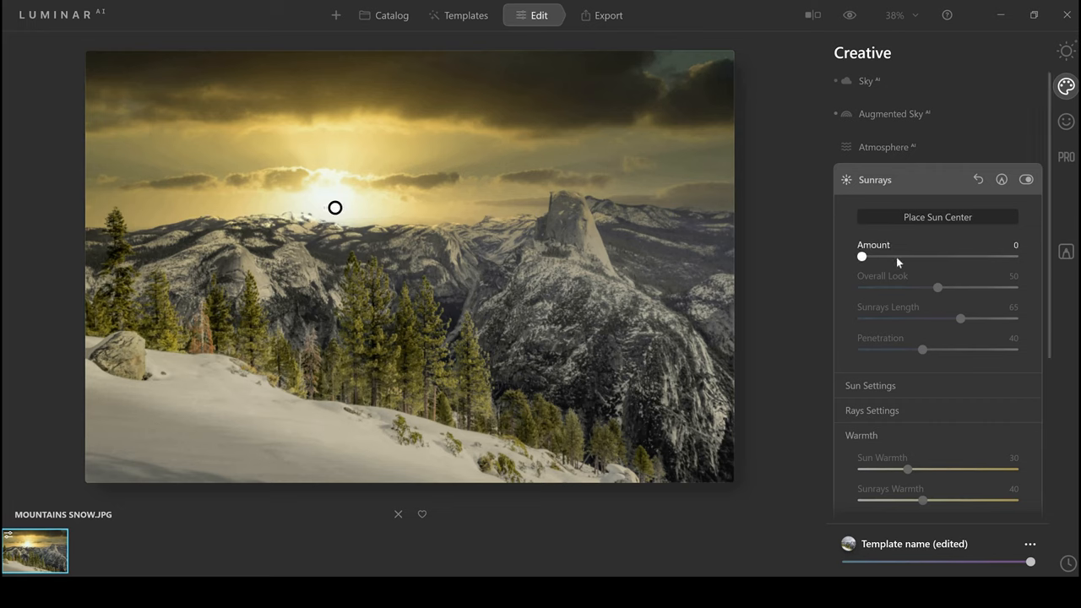
left_click_drag(861, 255, 897, 256)
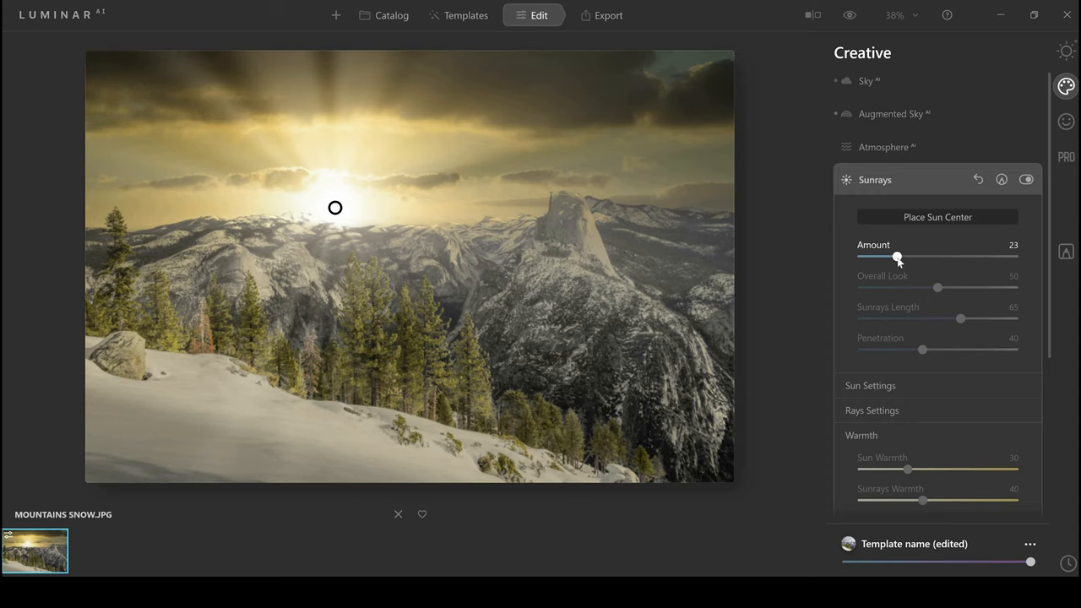
left_click_drag(897, 257, 890, 258)
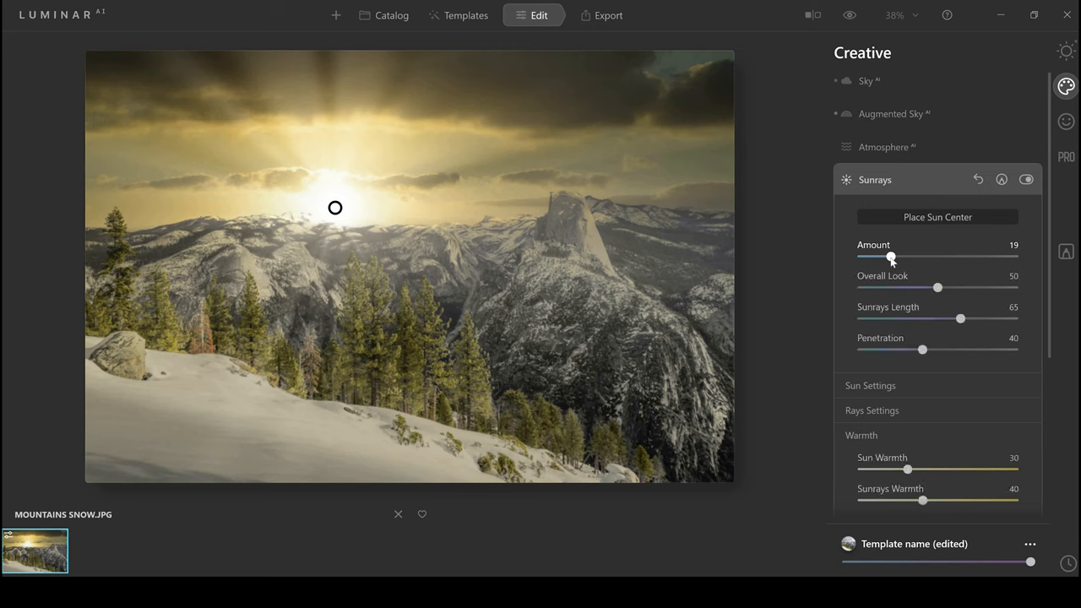
mouse_move(918, 287)
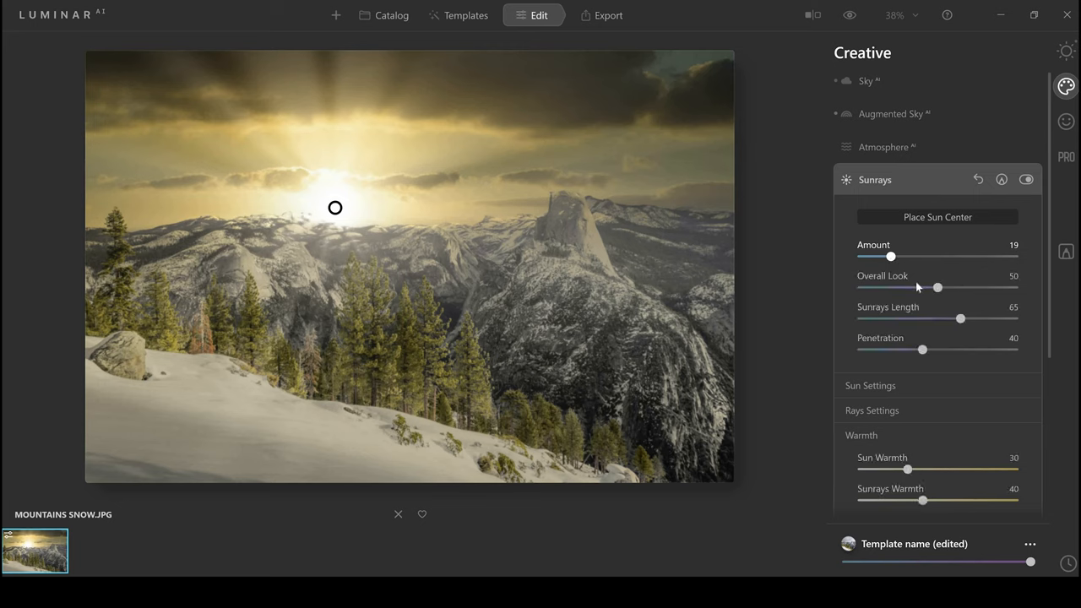
Lower the sunrays' Overall Look to 12 and Sunrays Length to 24
left_click_drag(937, 287, 935, 287)
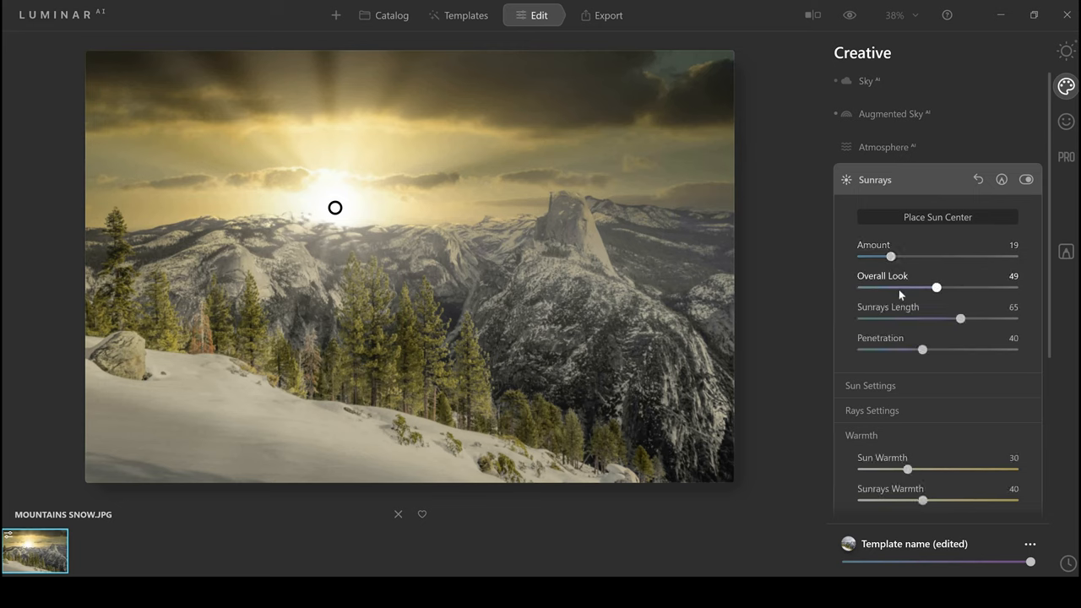
left_click_drag(936, 287, 886, 287)
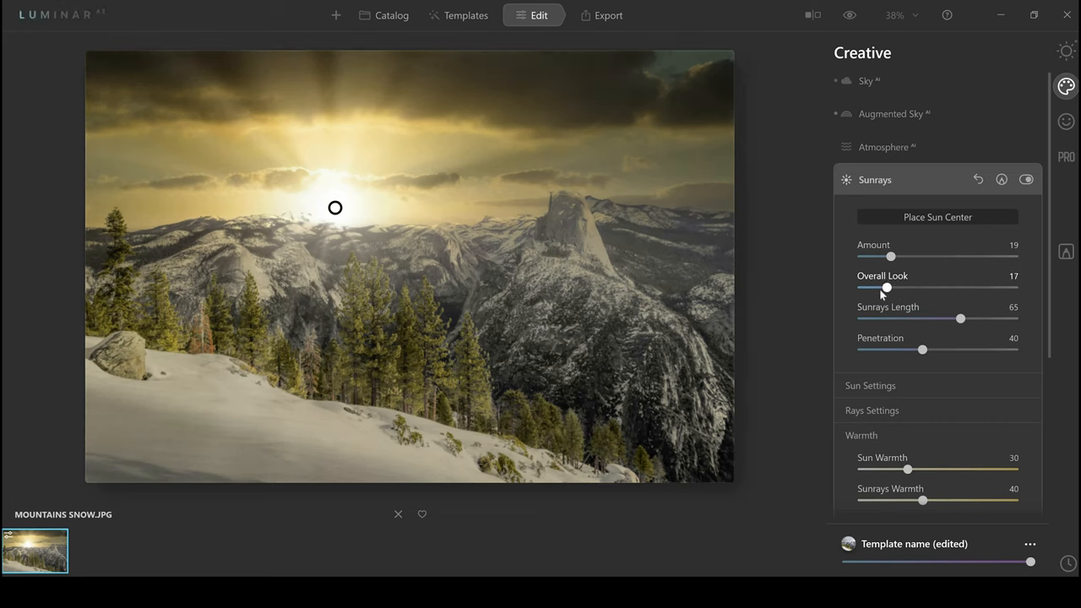
left_click_drag(887, 287, 881, 287)
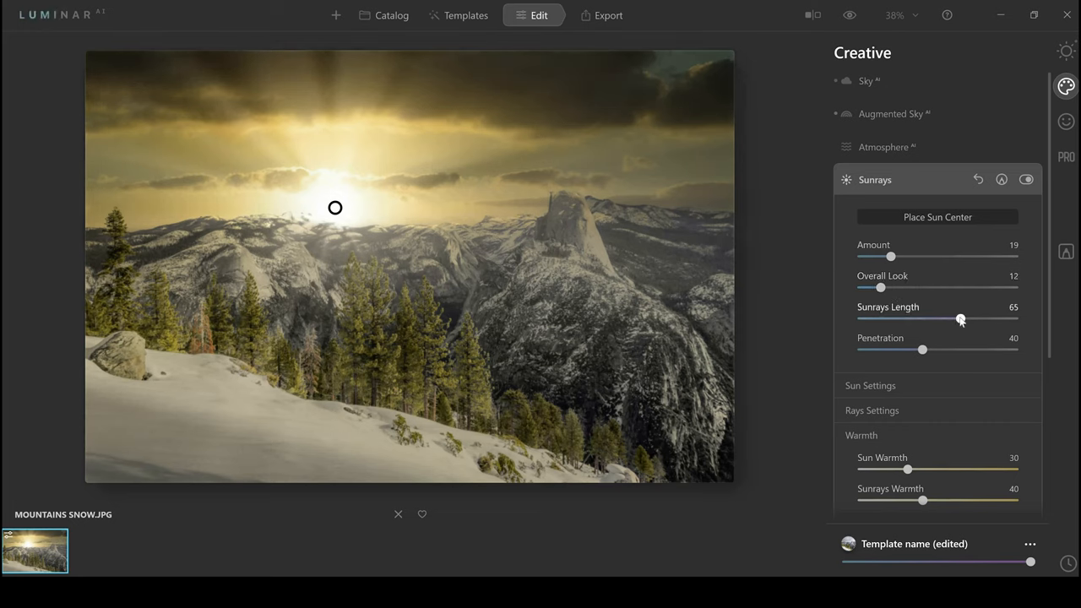
left_click_drag(960, 319, 948, 320)
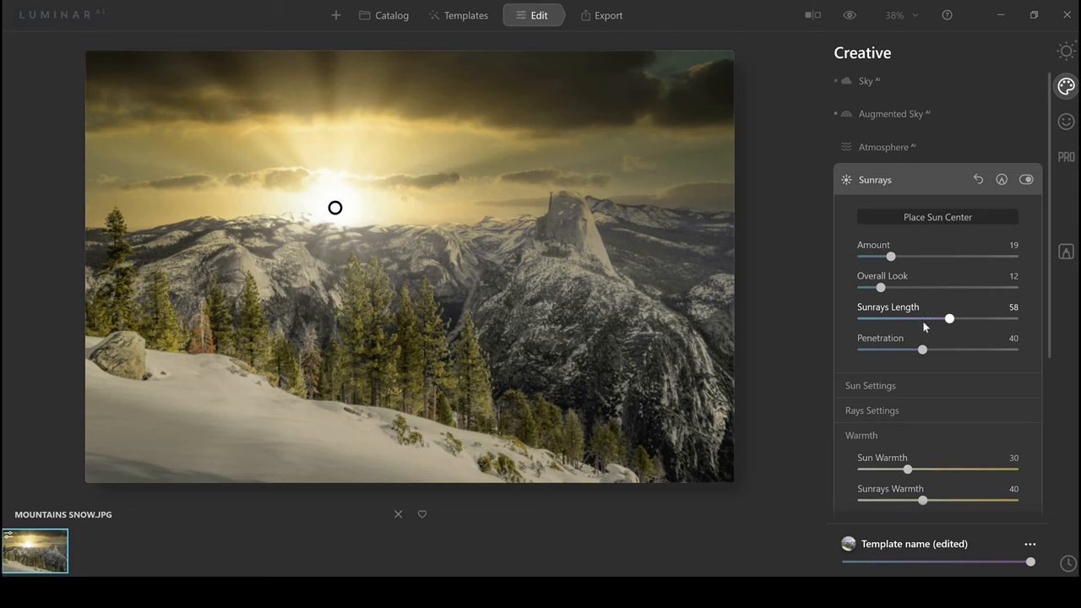
left_click_drag(948, 318, 912, 318)
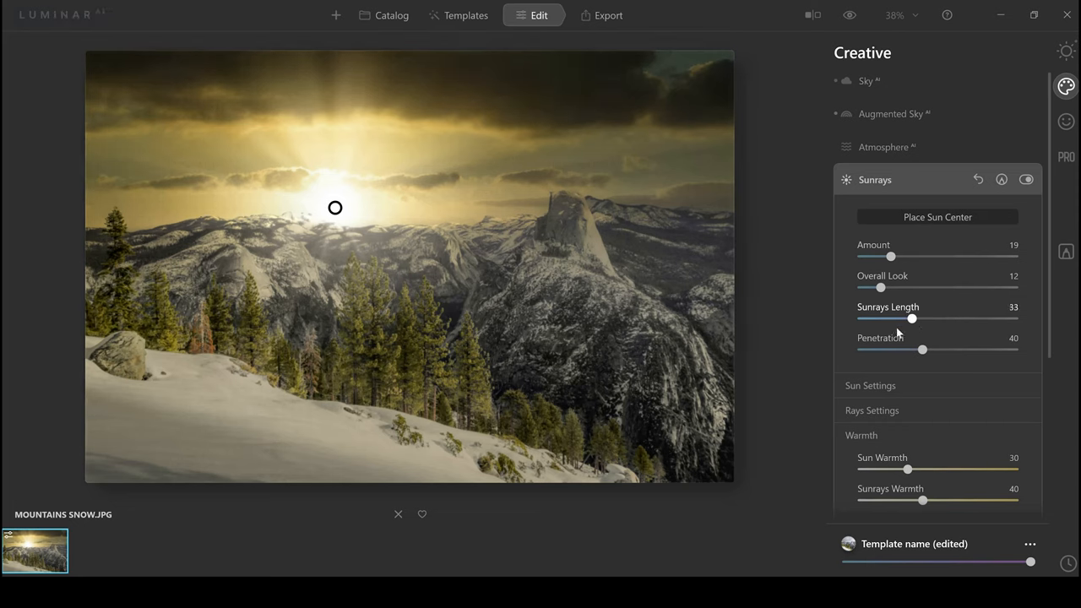
left_click_drag(912, 318, 896, 318)
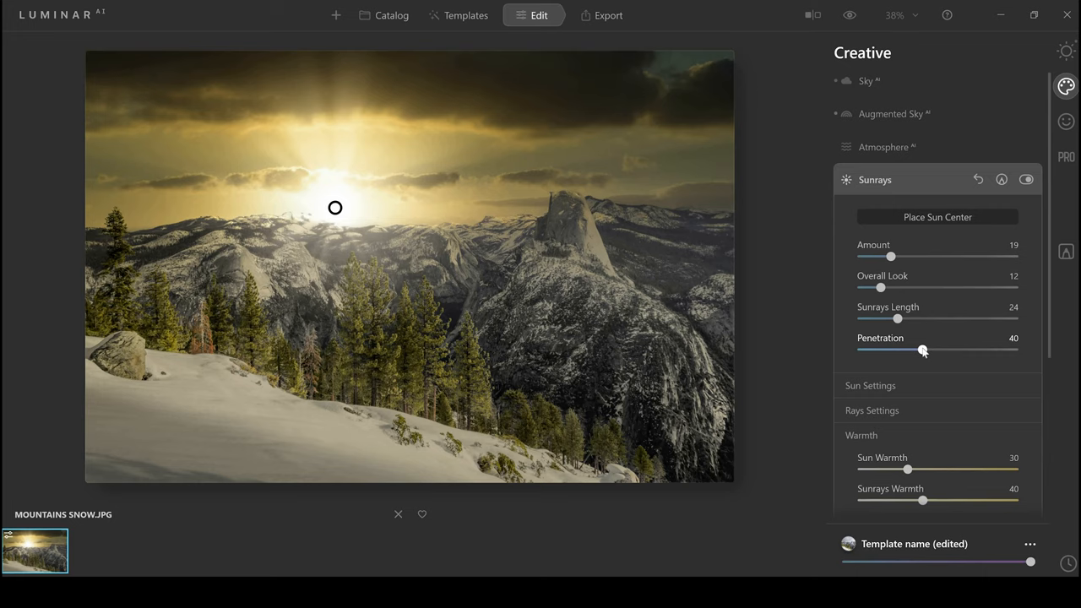
Set ray Penetration to 23, Sun Warmth to 14 and Sunrays Warmth to 22
left_click_drag(923, 350, 909, 349)
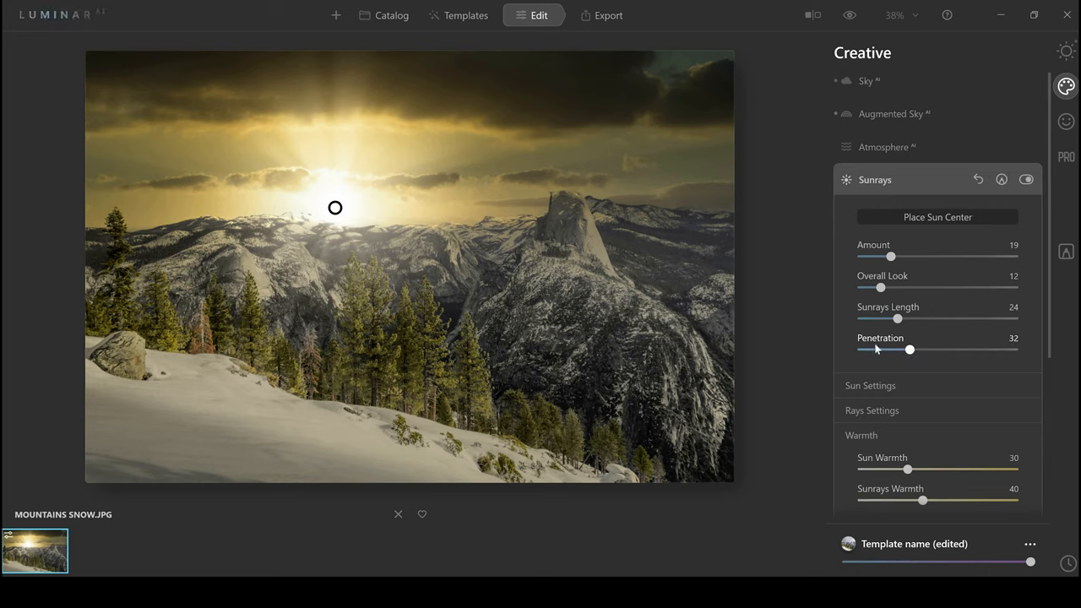
left_click_drag(909, 349, 886, 349)
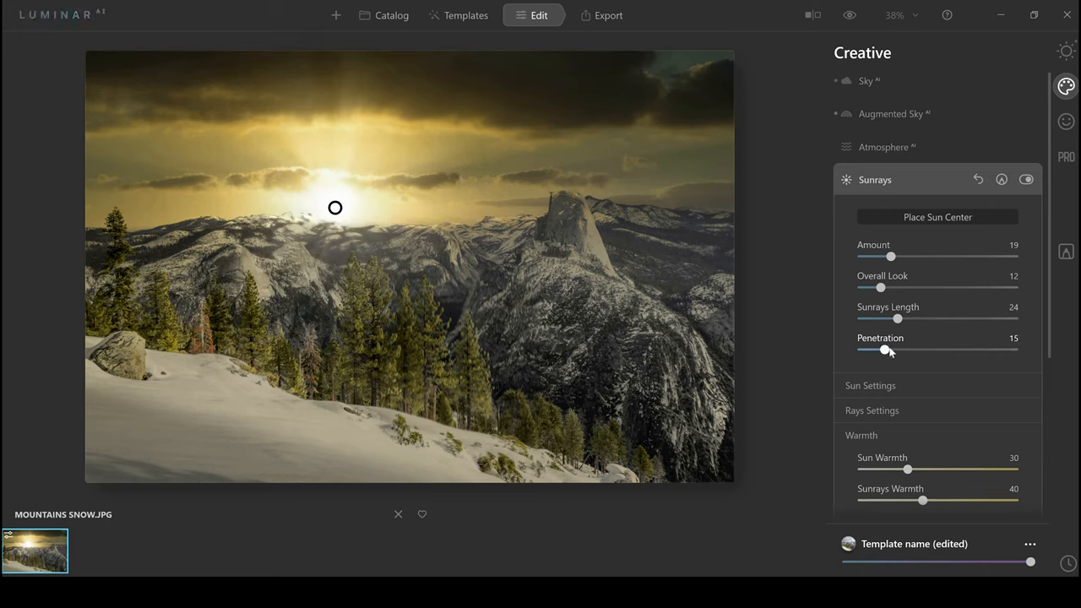
left_click_drag(886, 350, 896, 350)
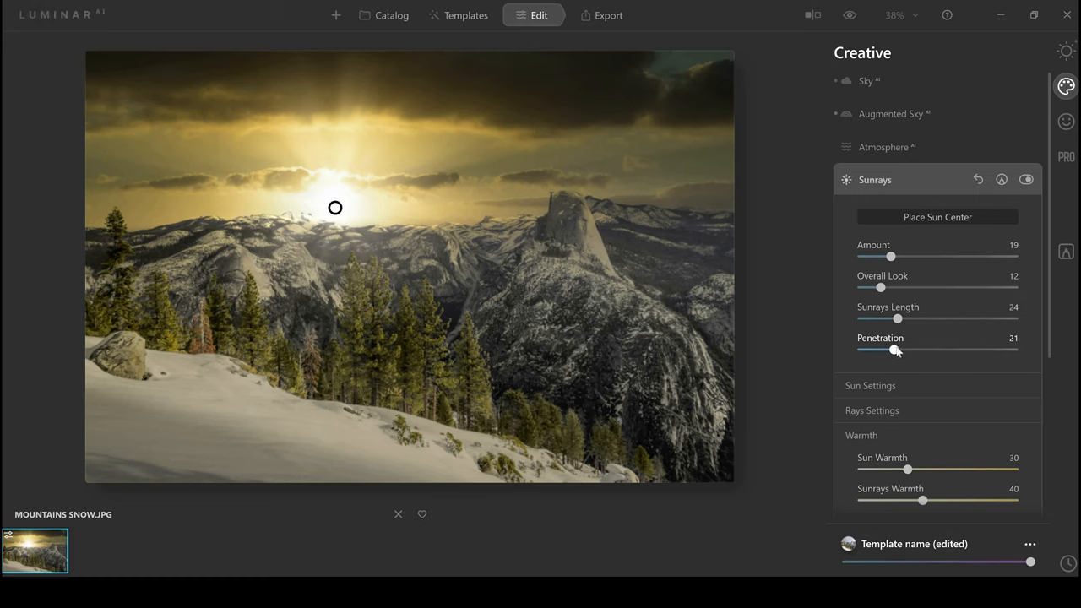
left_click_drag(890, 350, 898, 350)
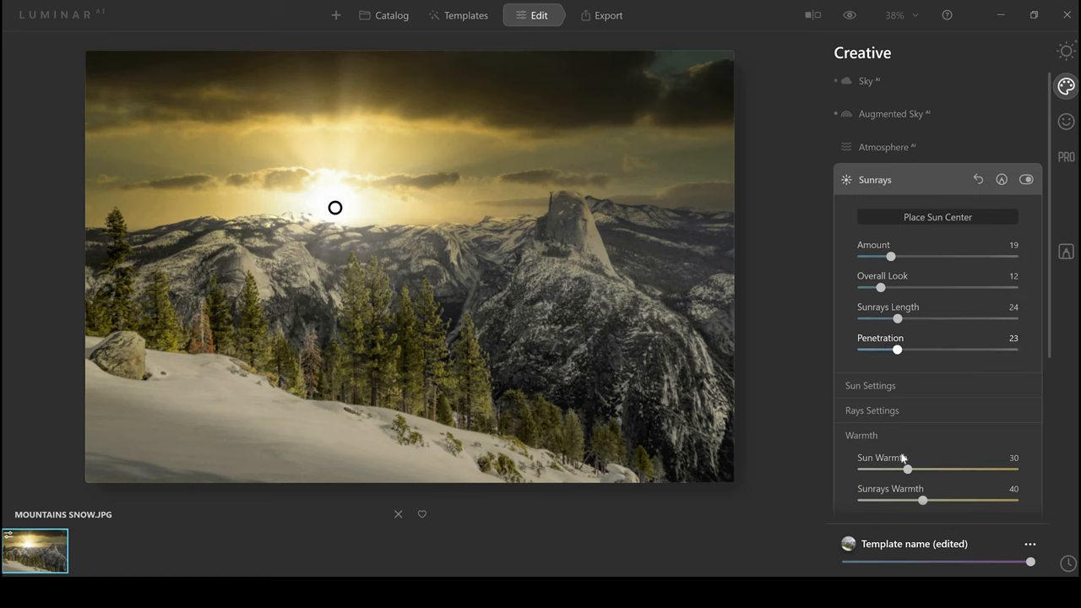
left_click_drag(907, 470, 885, 470)
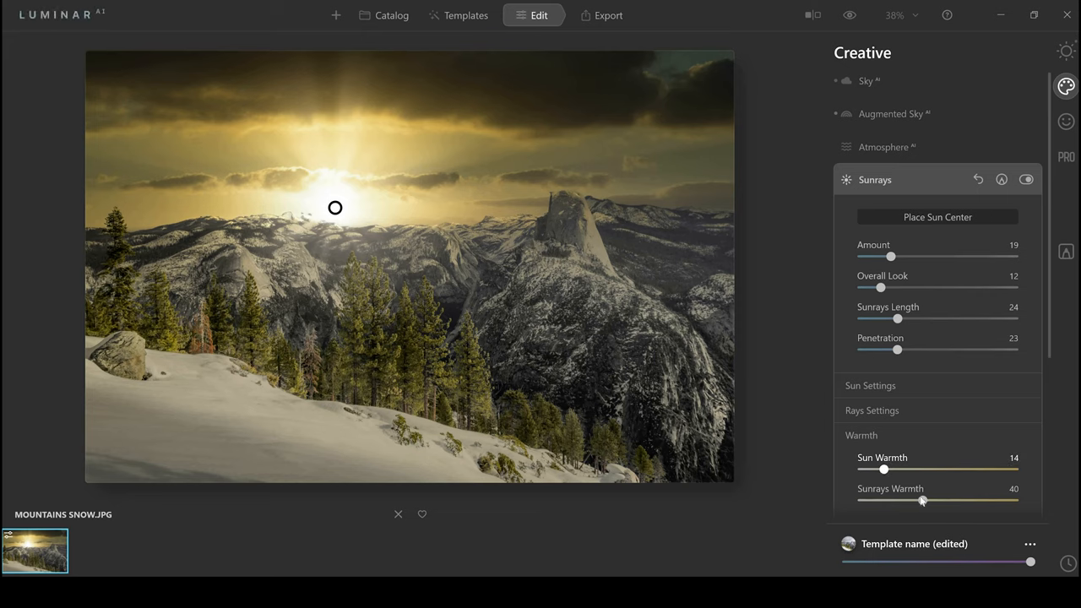
left_click_drag(921, 499, 933, 499)
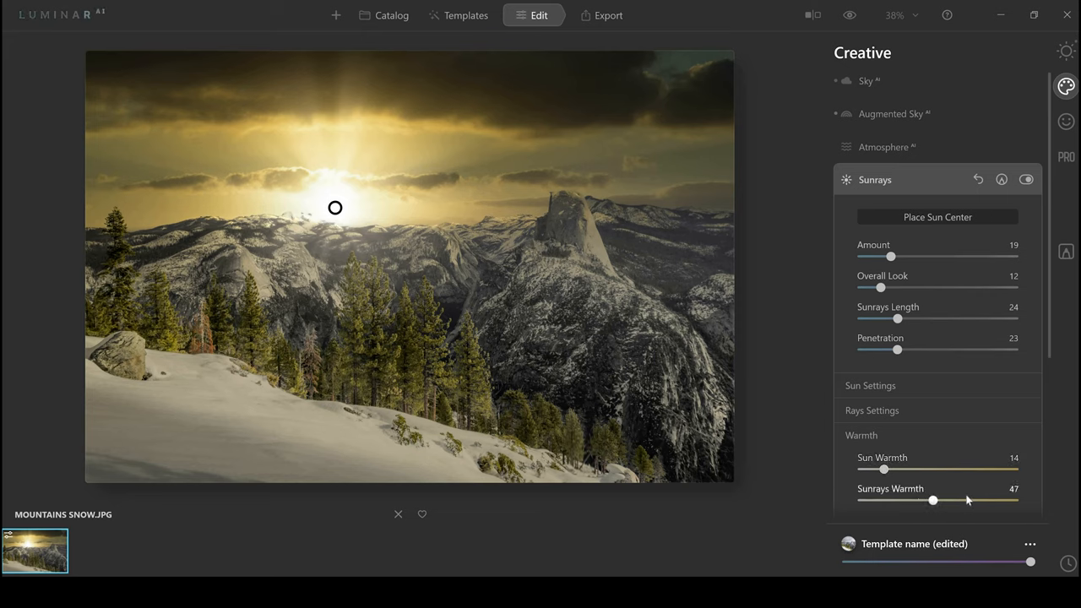
left_click_drag(932, 500, 963, 500)
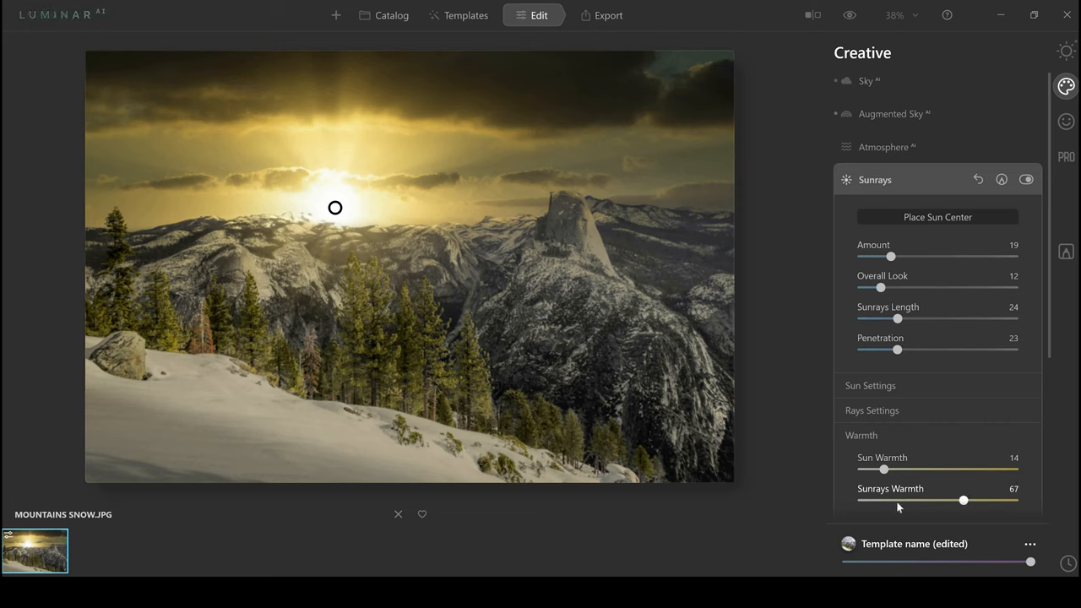
left_click_drag(964, 500, 896, 500)
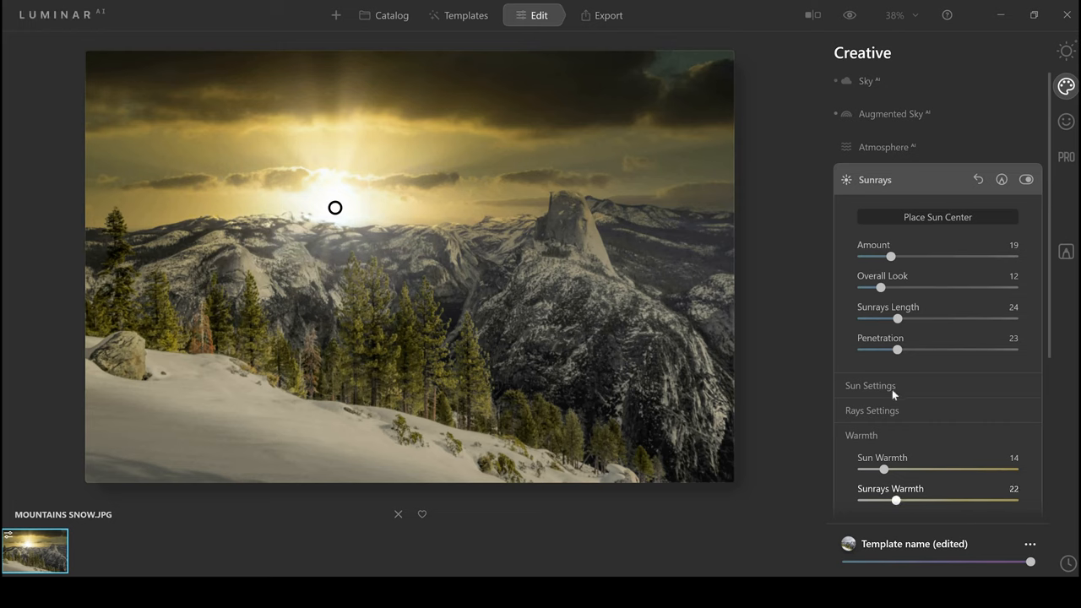
In Sun Settings, reduce the Sun Radius to 28 and scroll the panel down
left_click(871, 385)
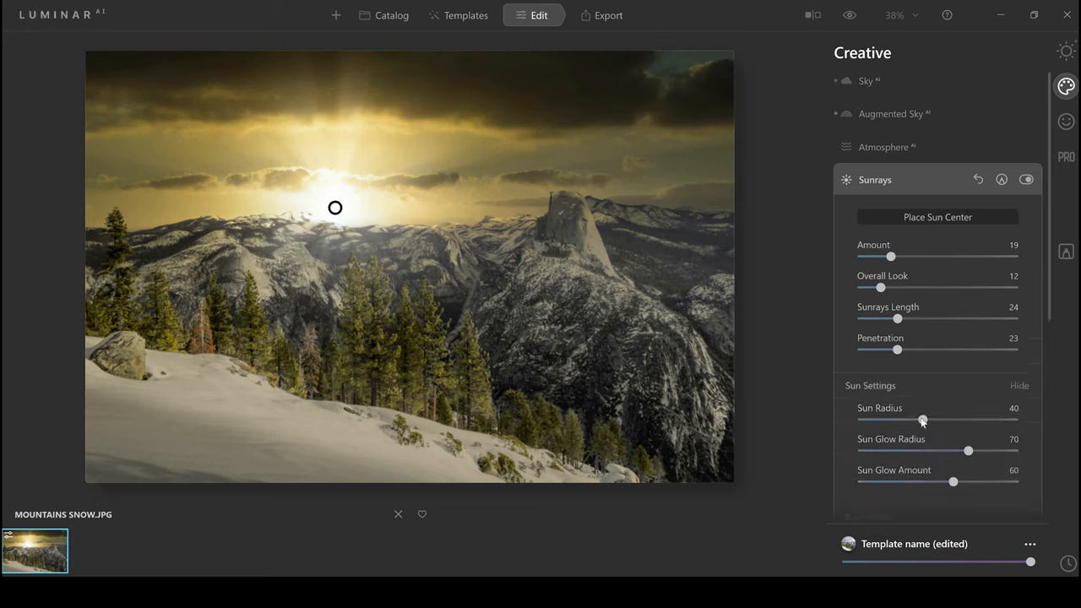
left_click_drag(922, 419, 893, 420)
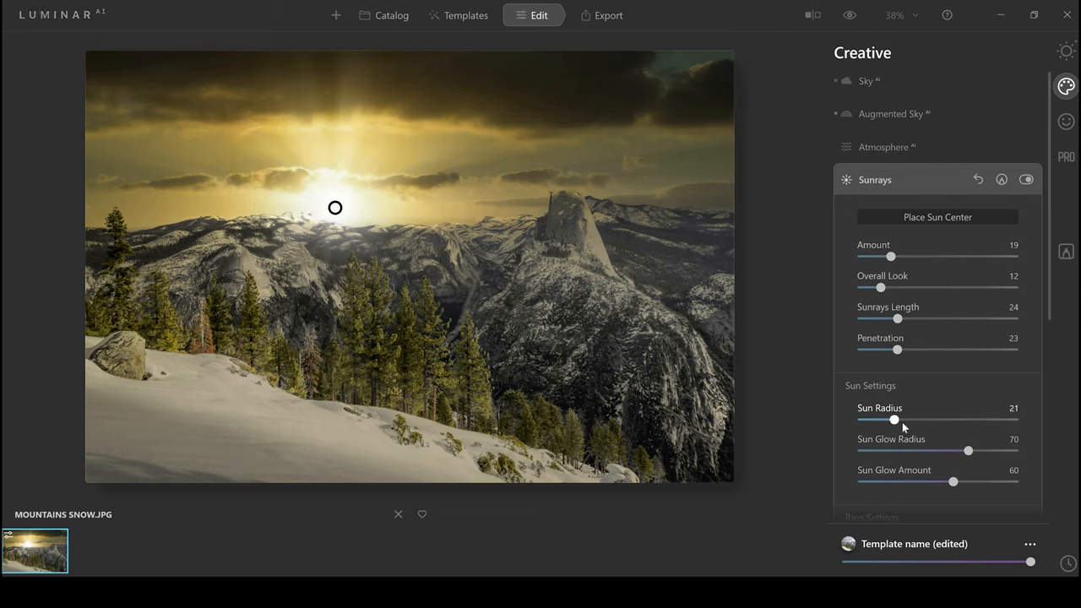
left_click_drag(891, 420, 904, 420)
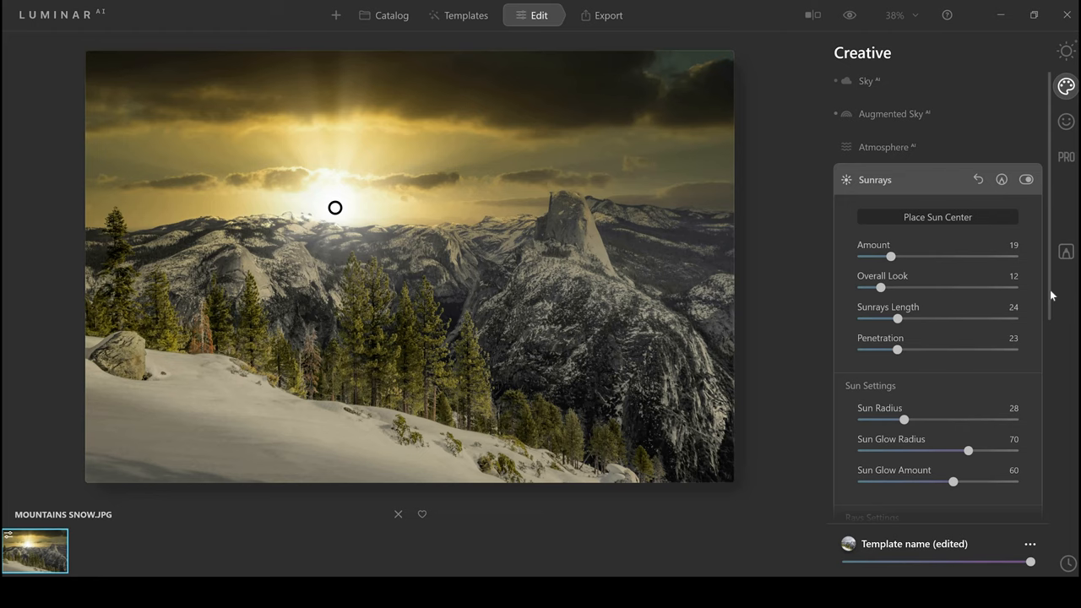
scroll("down", 3)
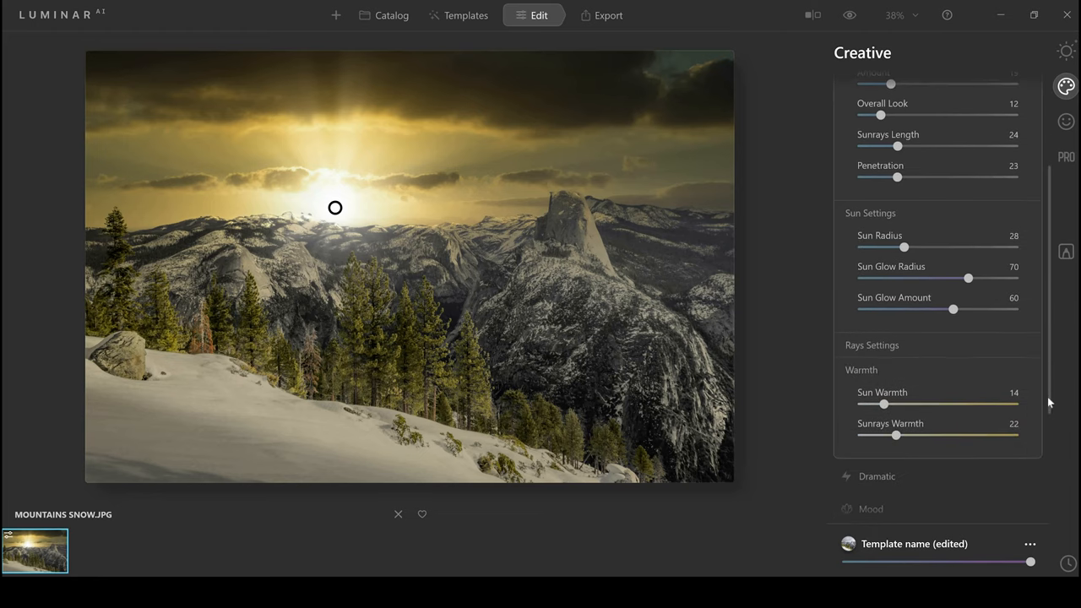
scroll("down", 3)
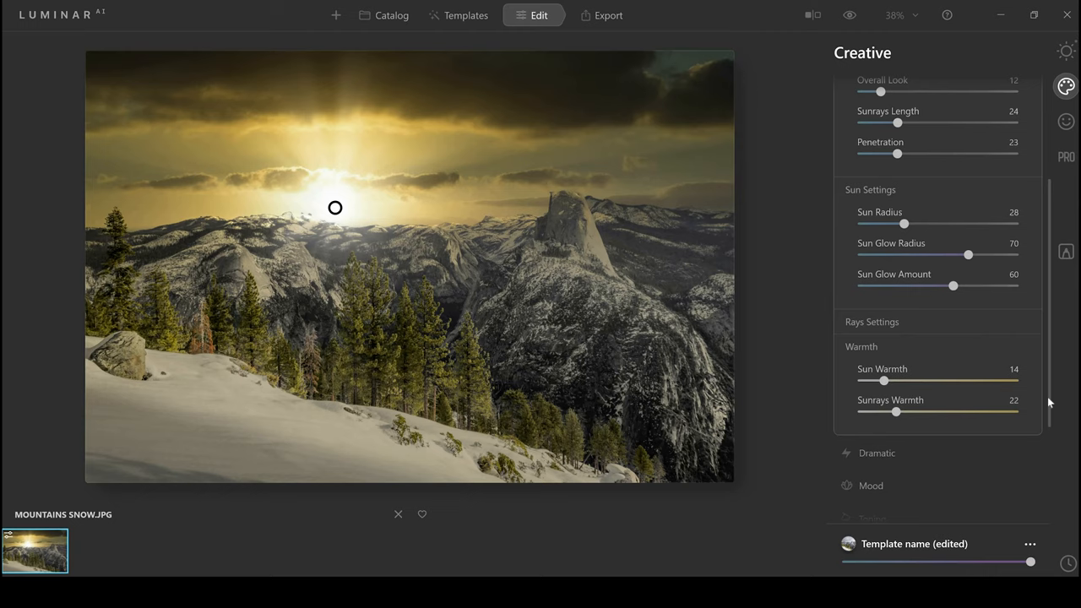
mouse_move(1051, 405)
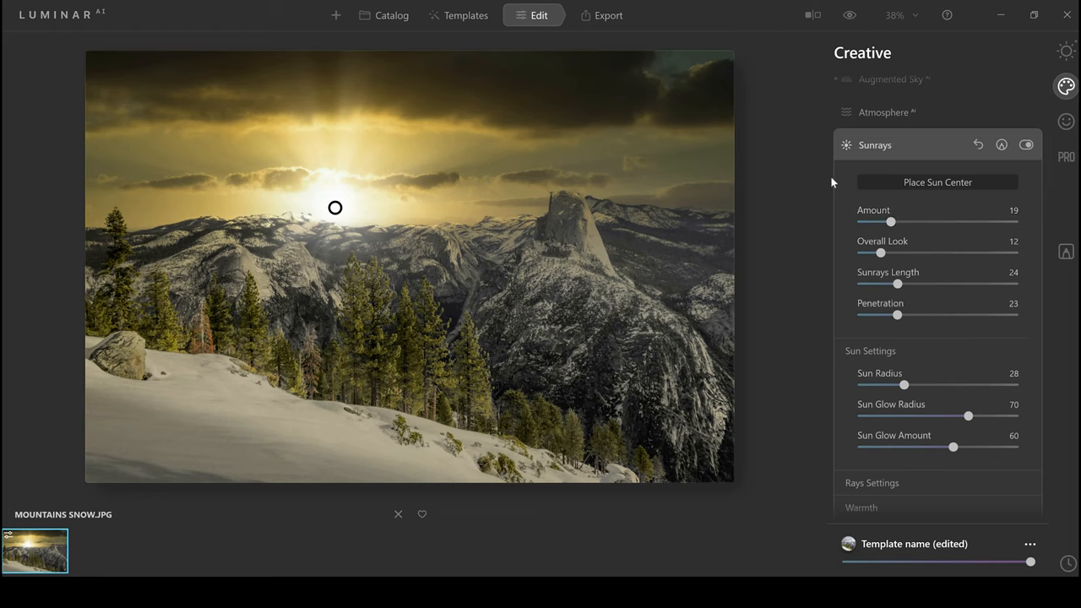
mouse_move(823, 210)
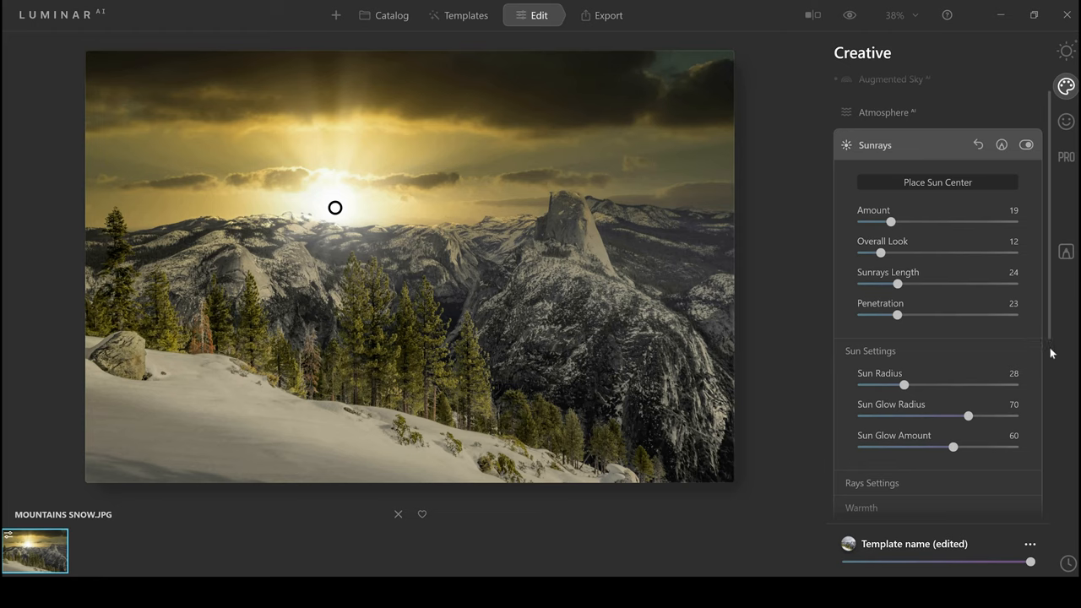
Scroll further down the Creative panel toward the Mood tool
scroll("down", 3)
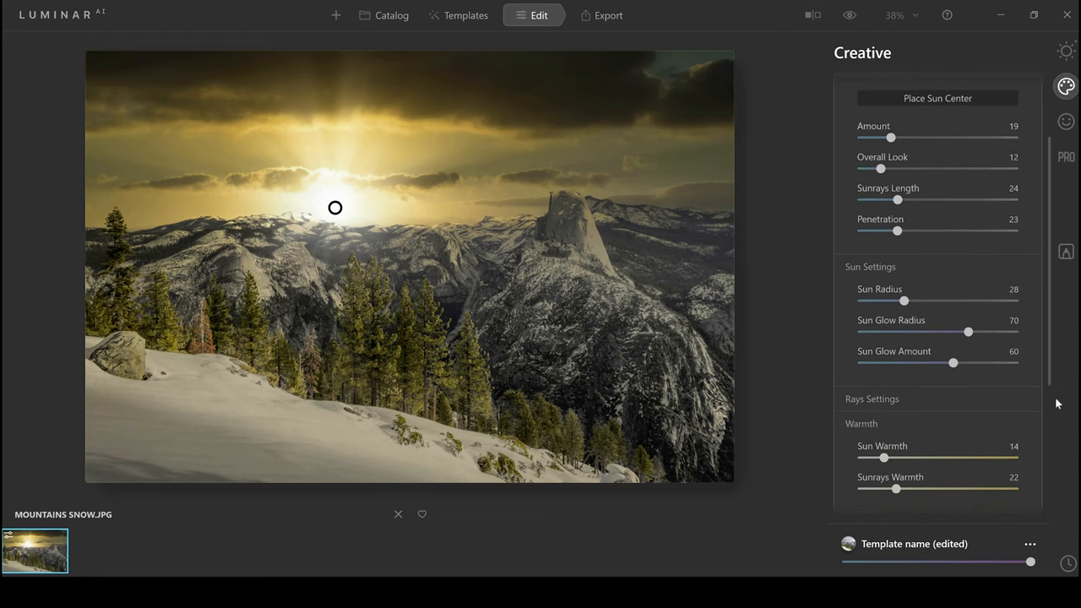
scroll("down", 3)
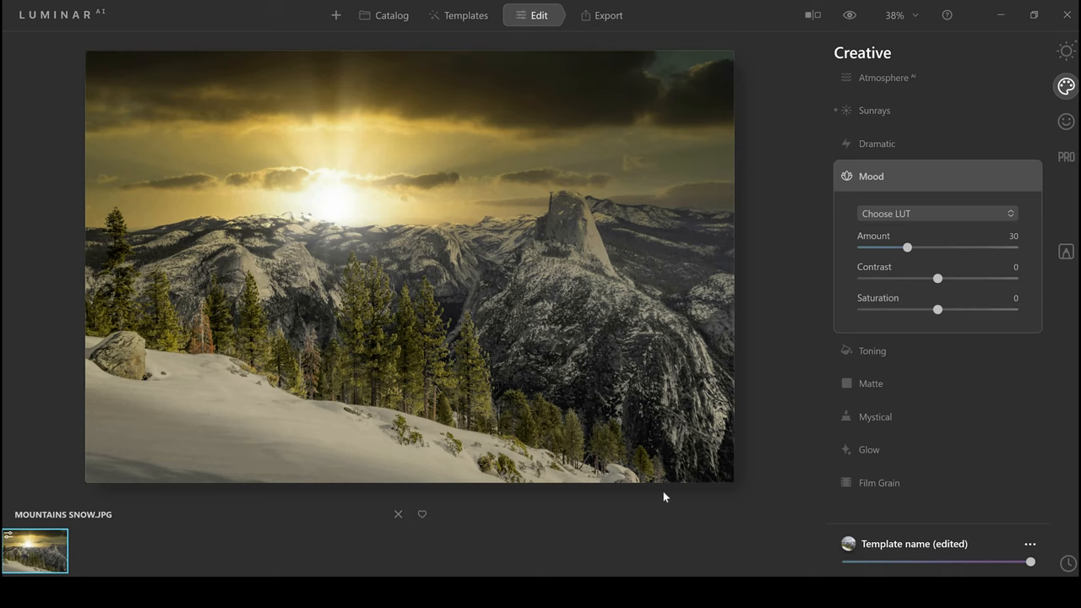
mouse_move(704, 353)
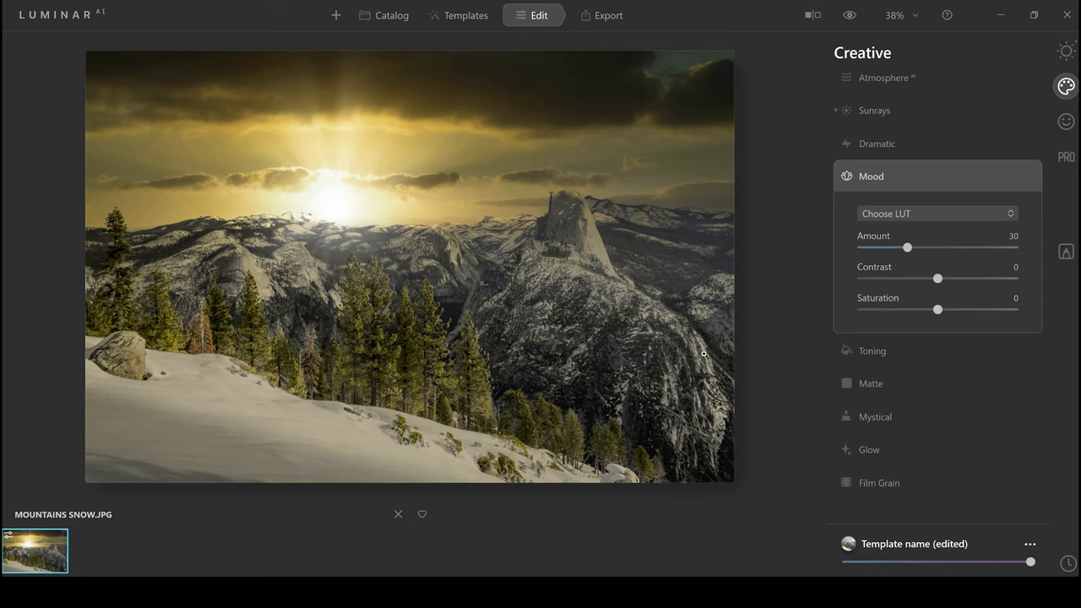
mouse_move(763, 337)
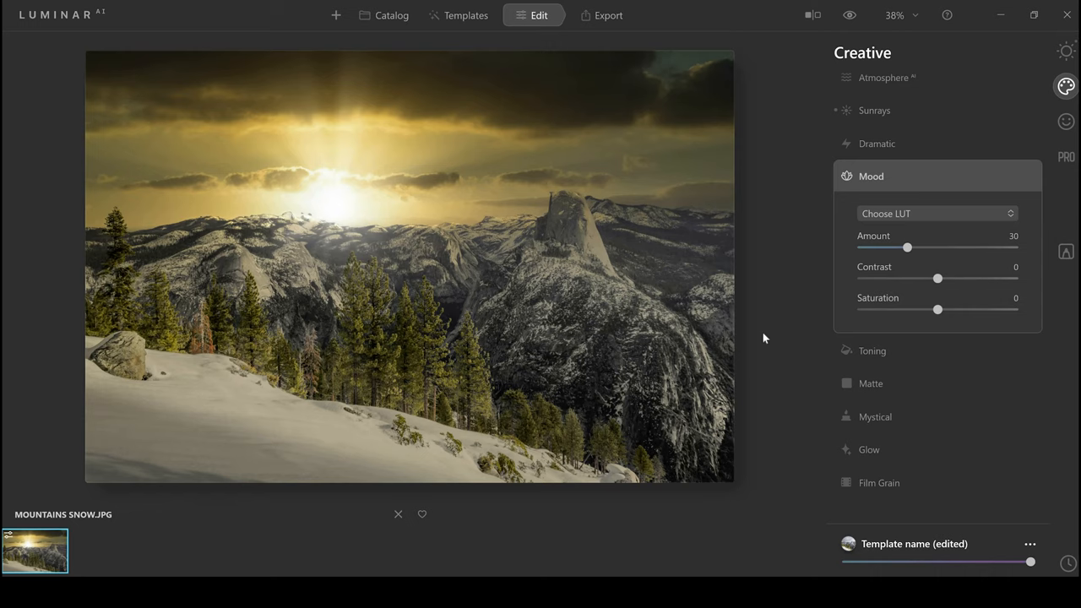